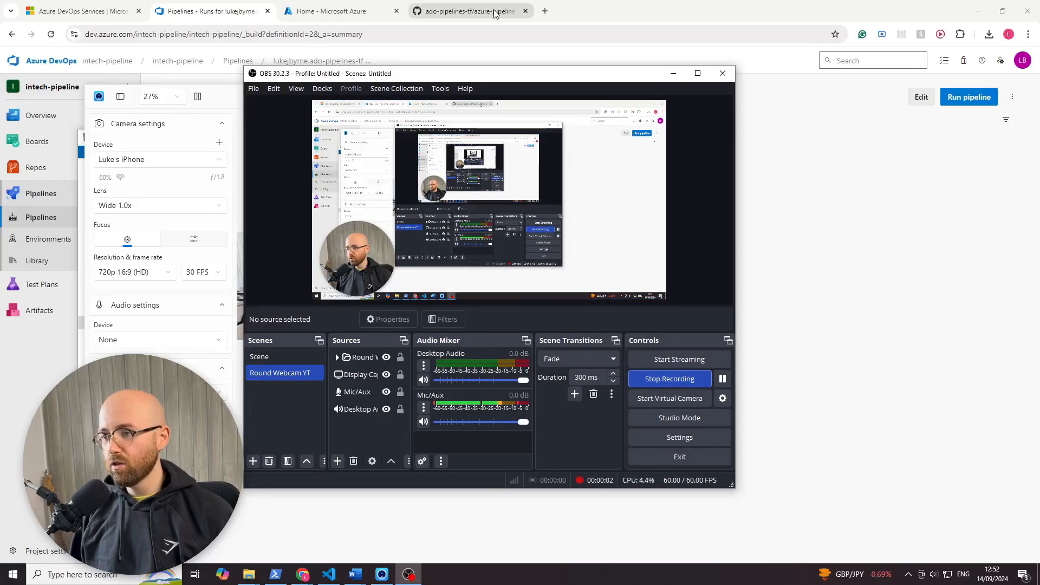
Step: Review the basic.yml pipeline in the GitHub repository, then visit the Azure portal home
left_click(472, 11)
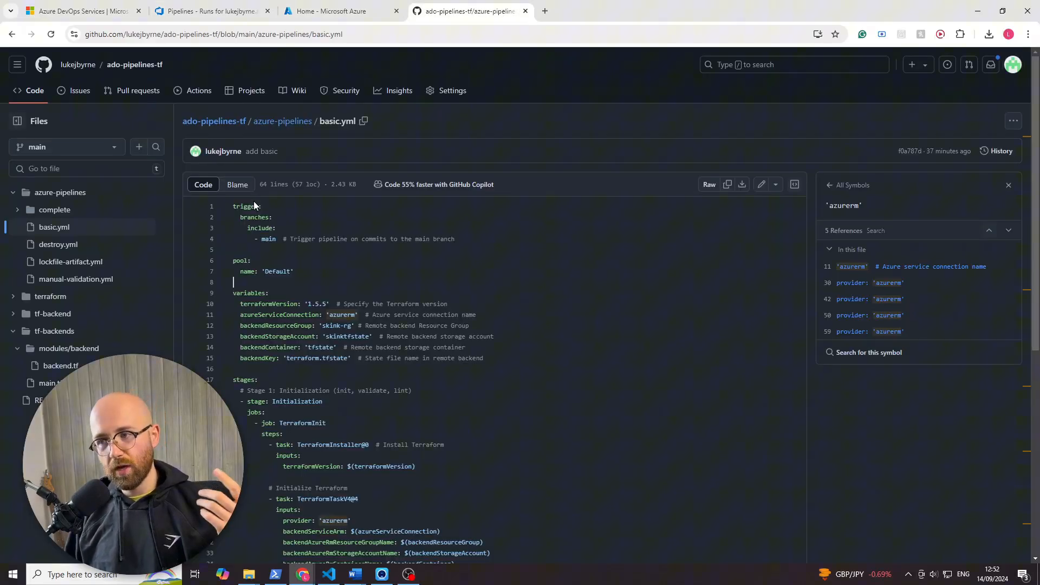
scroll("down", 3)
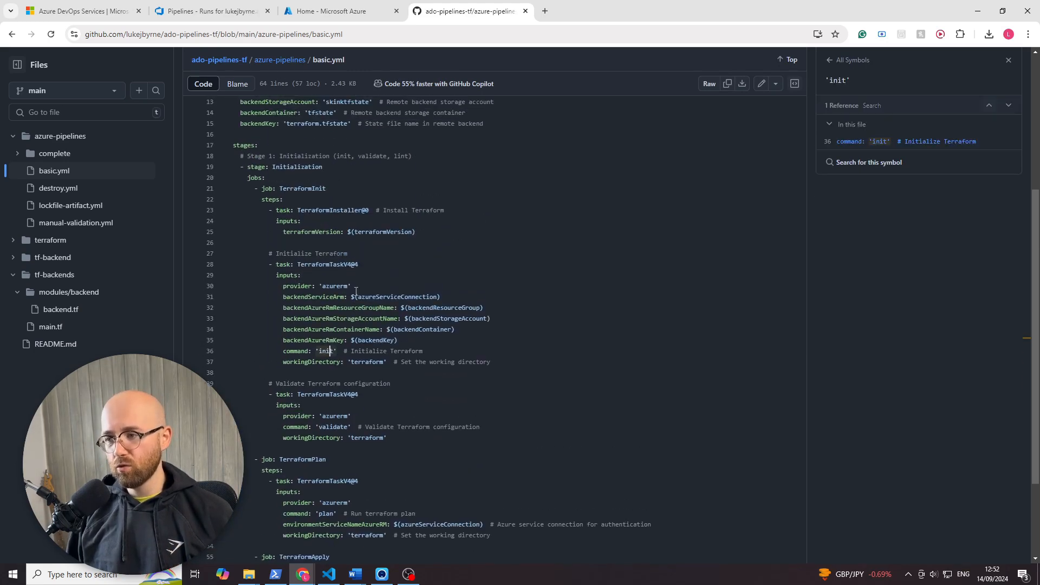
left_click(197, 11)
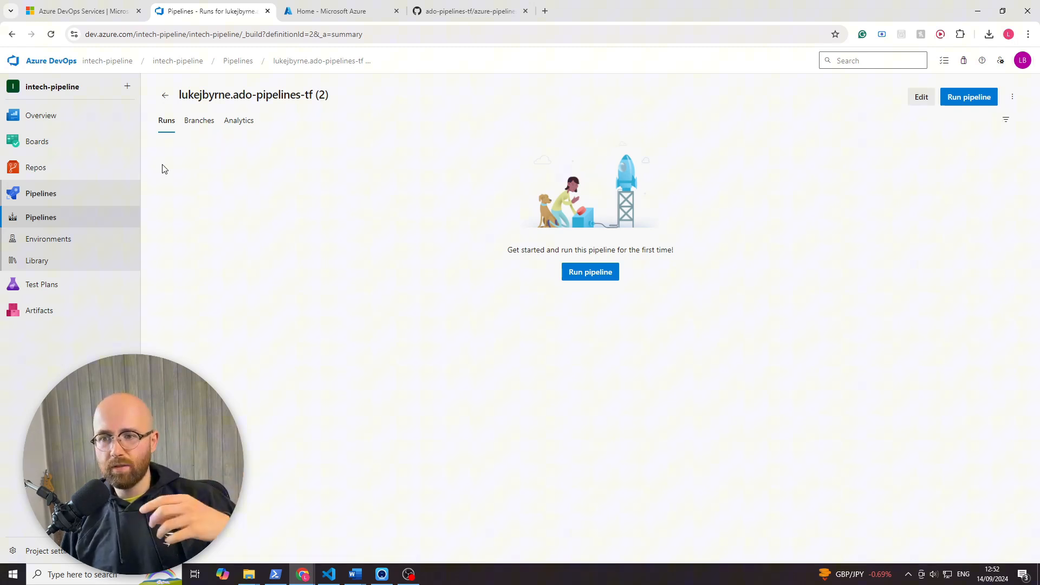
mouse_move(184, 274)
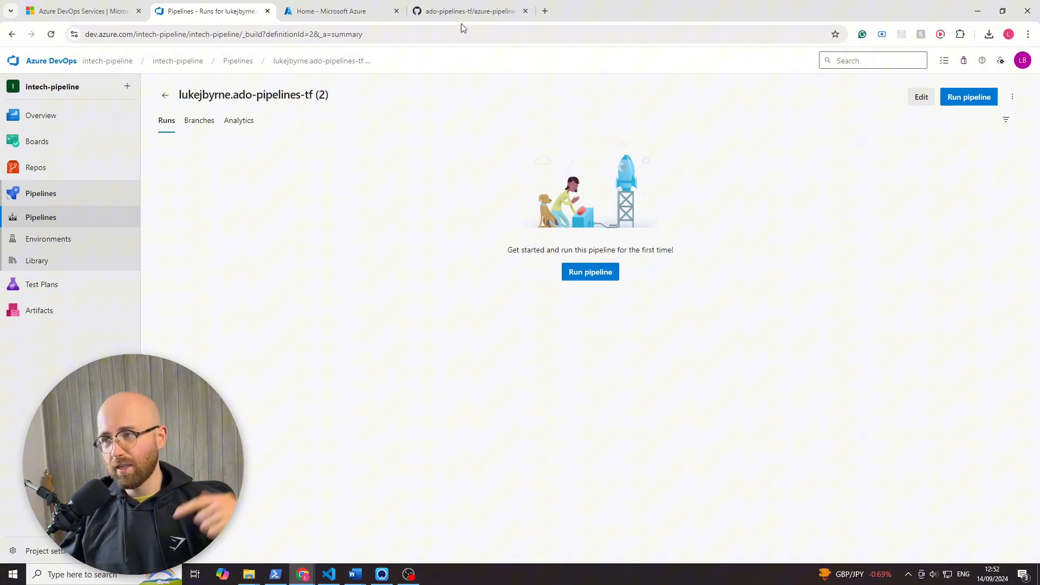
Step: Review the tf-backends/modules/backend/backend.tf module in GitHub
left_click(472, 10)
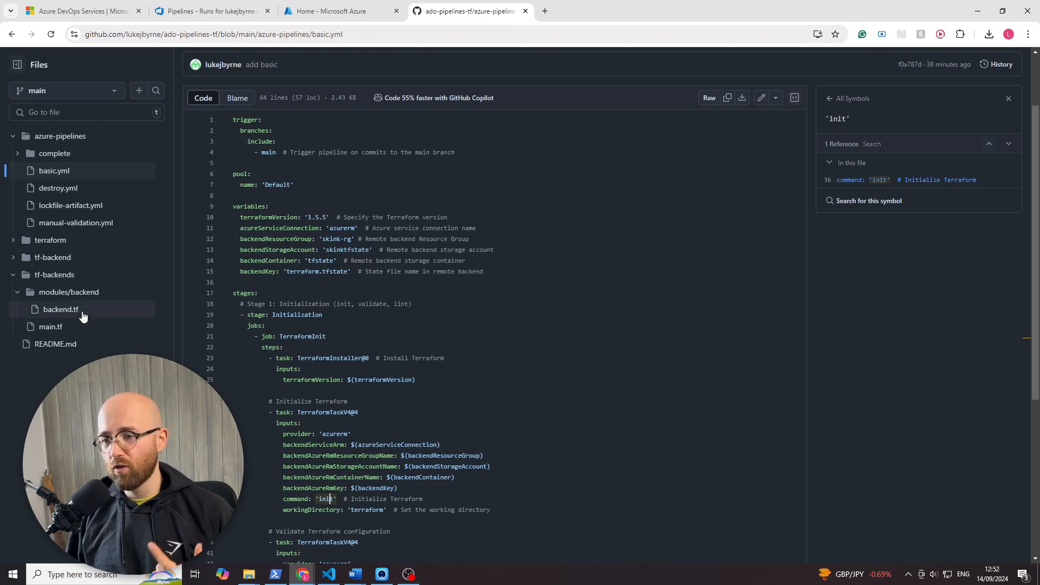
left_click(59, 310)
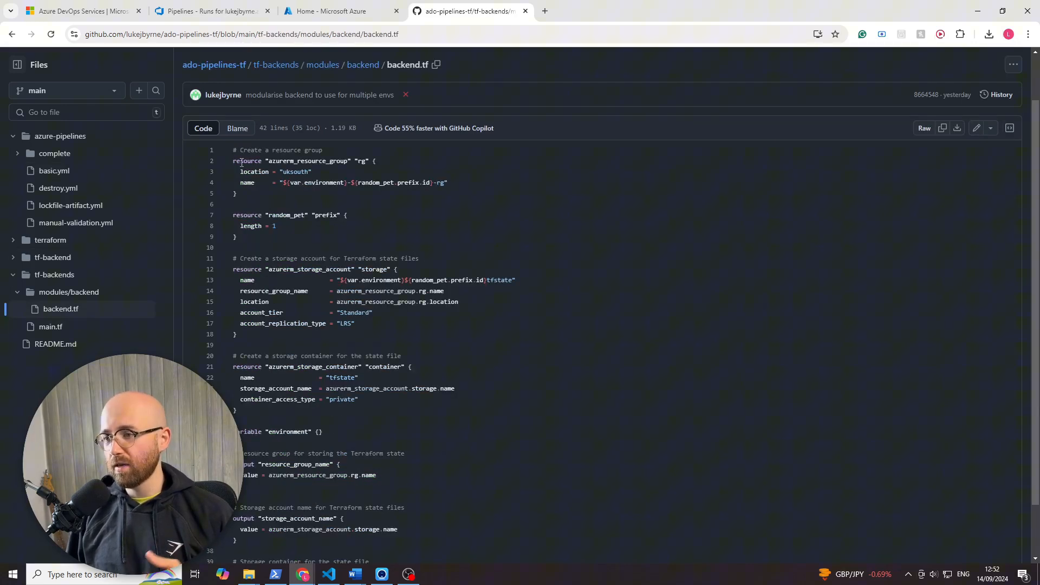
scroll("down", 3)
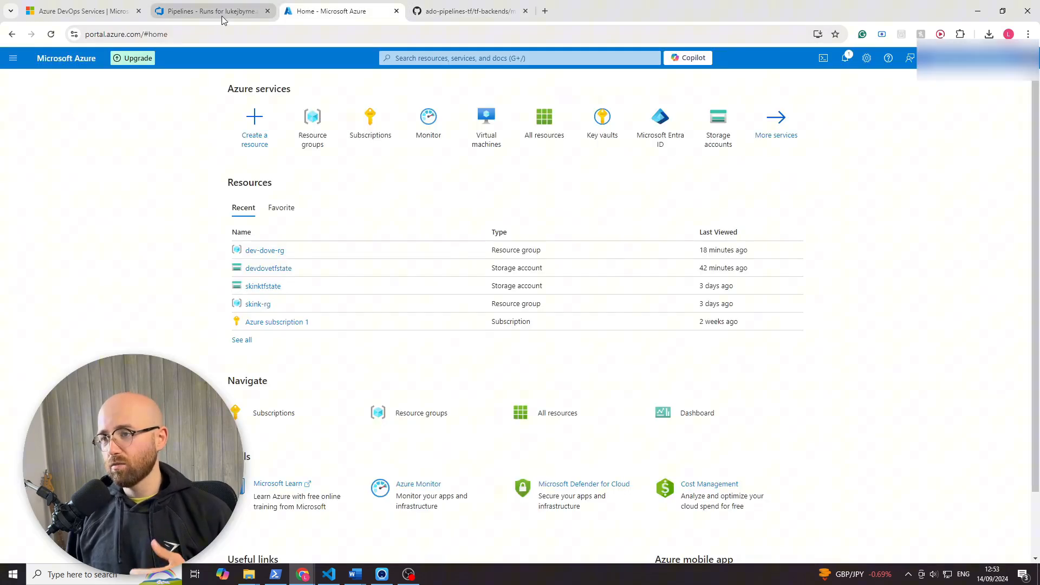
Step: Return to the Azure DevOps pipeline page for ado-pipelines-tf
left_click(212, 11)
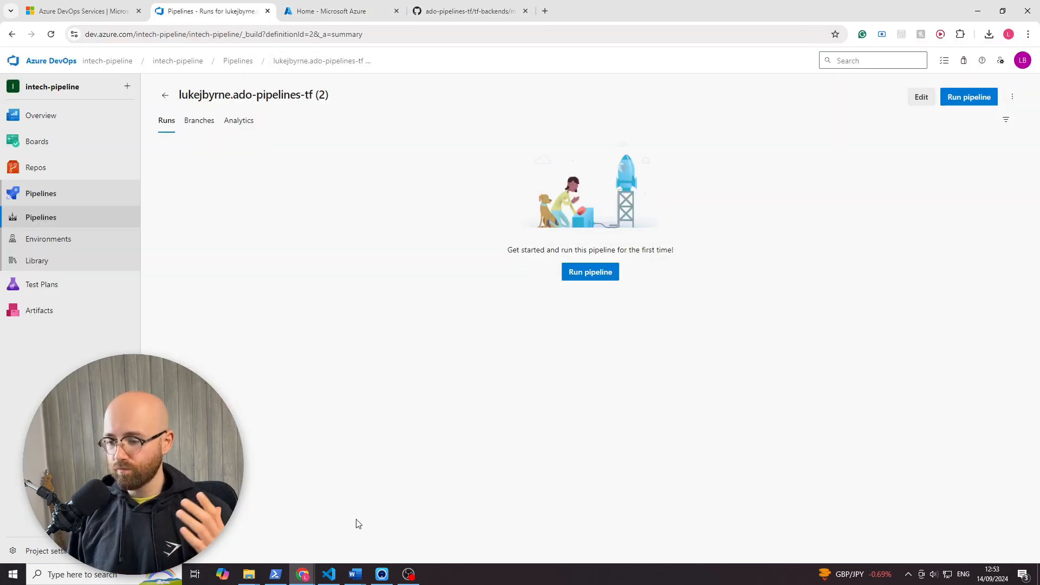
mouse_move(303, 574)
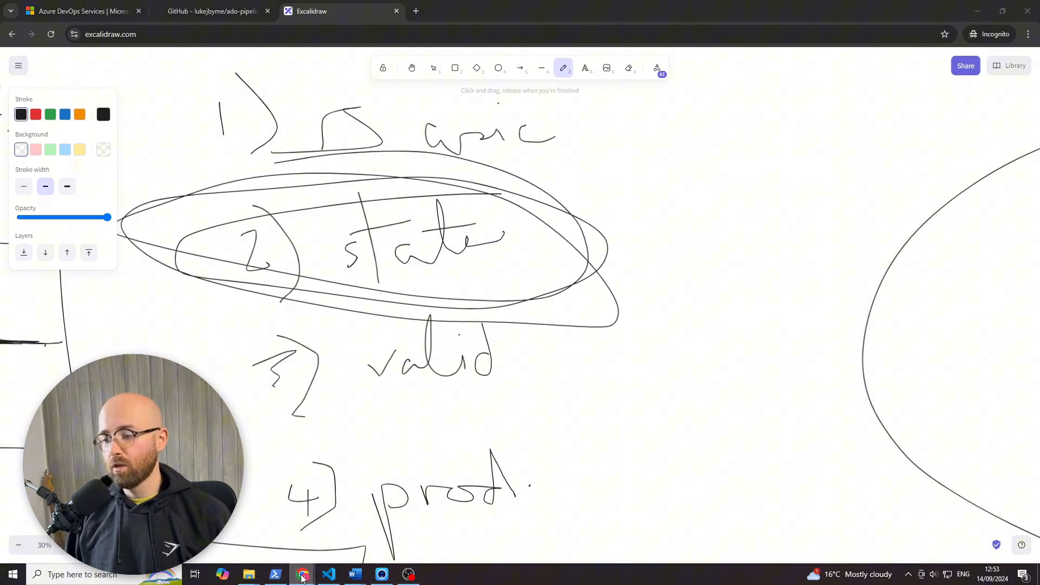
Step: Bring up the settings of the original ado-pipelines-tf pipeline from its run history
left_click(214, 11)
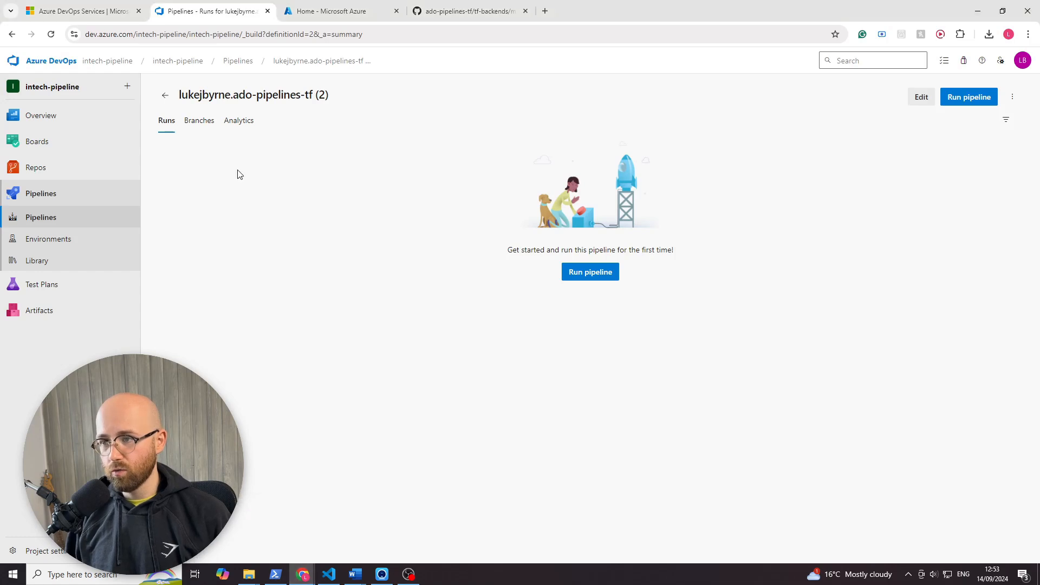
left_click(41, 217)
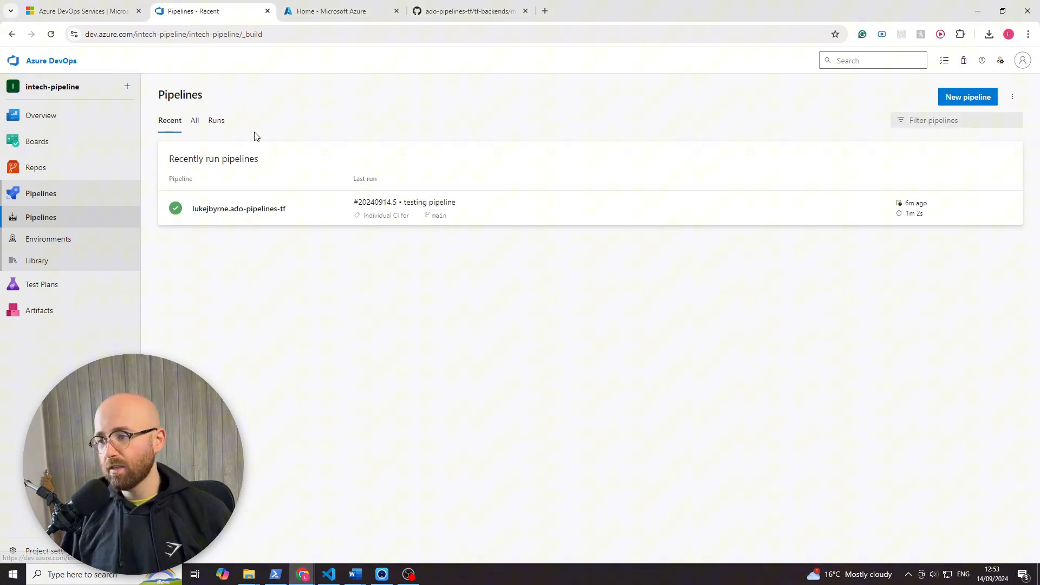
left_click(238, 209)
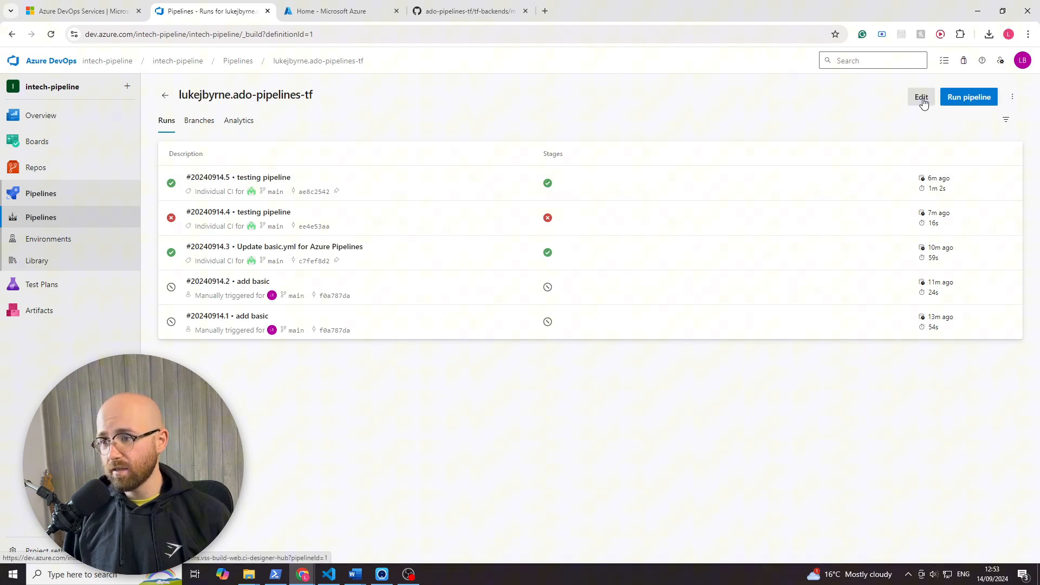
left_click(1011, 97)
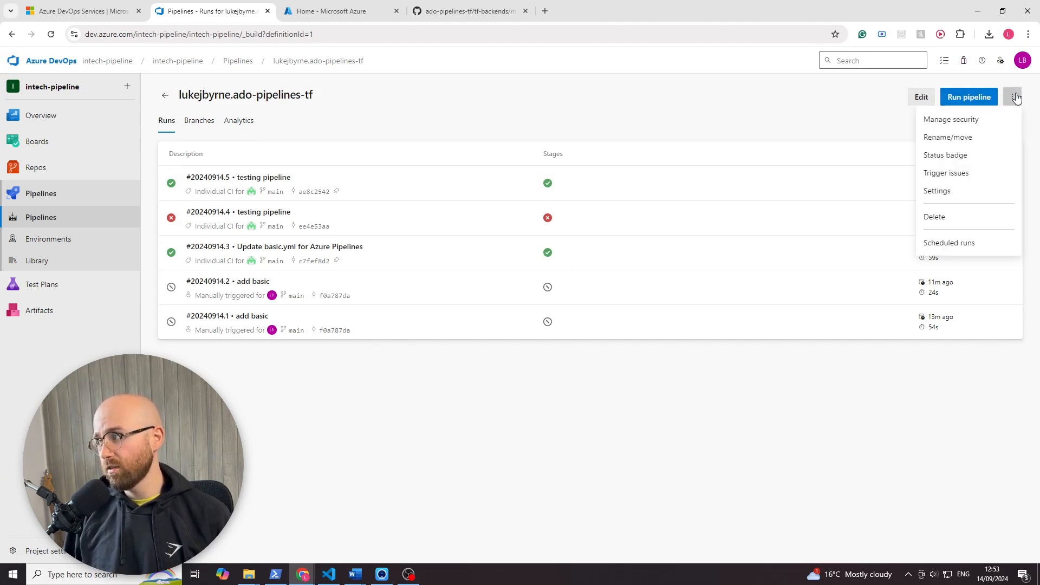
left_click(937, 191)
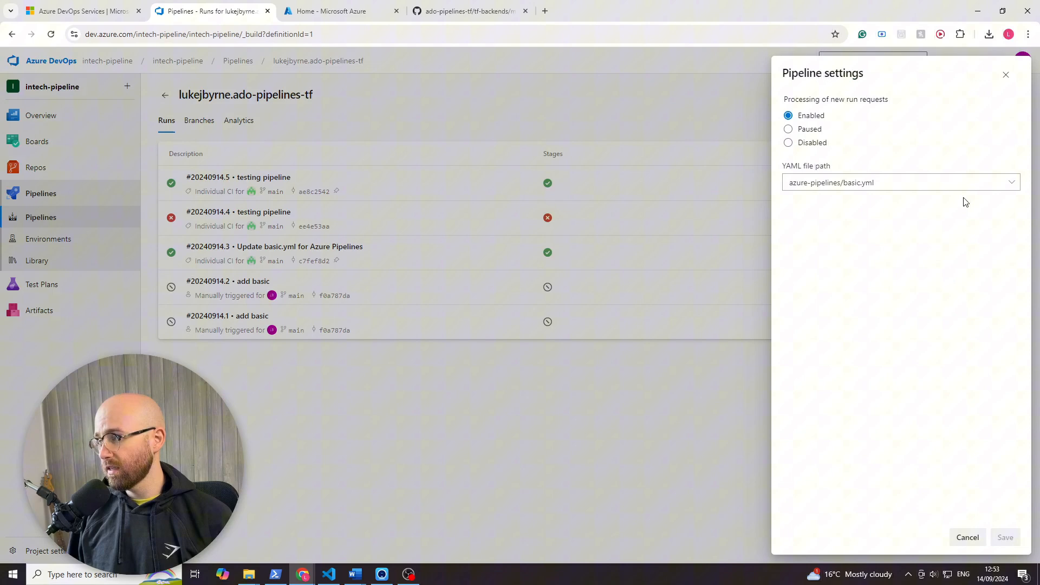
mouse_move(838, 223)
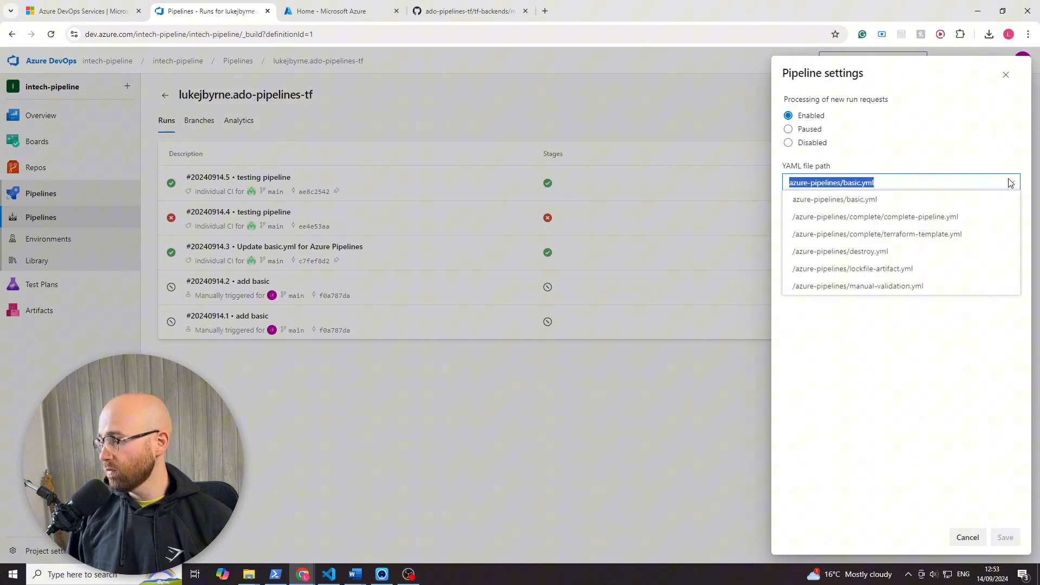
mouse_move(875, 293)
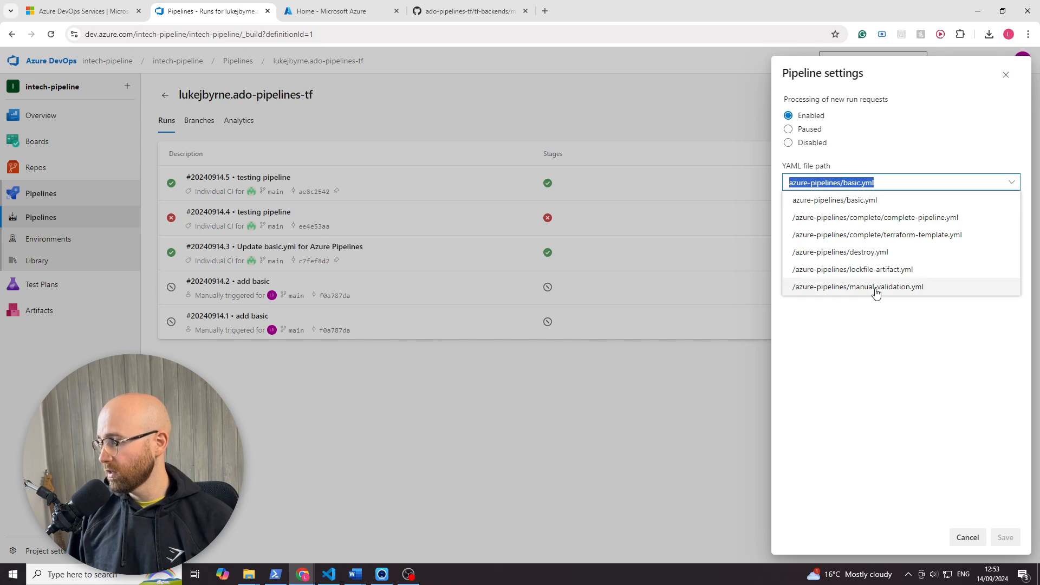
Step: Set the pipeline's YAML file path to /azure-pipelines/lockfile-artifact.yml
left_click(856, 286)
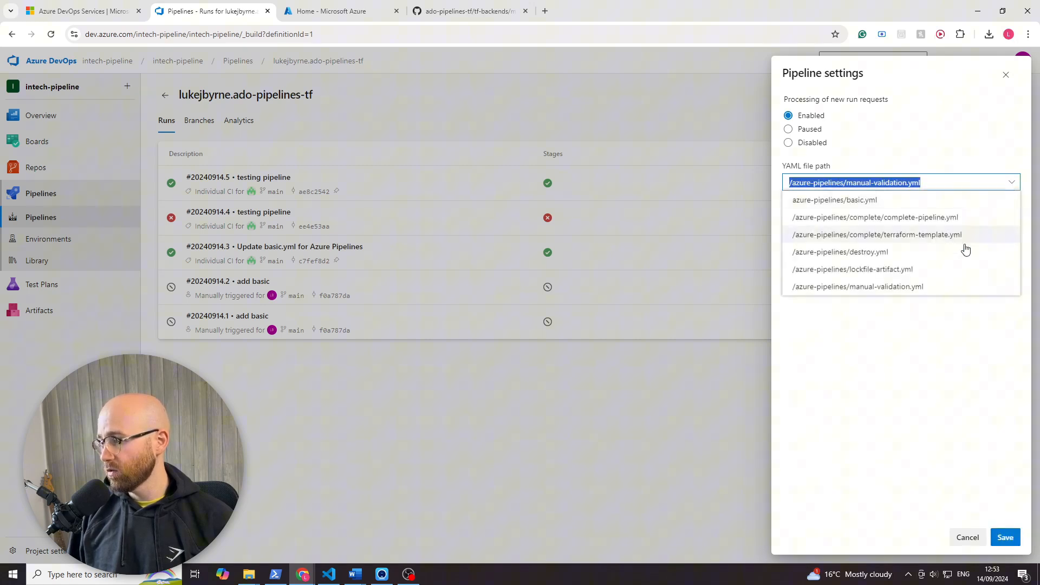
left_click(851, 269)
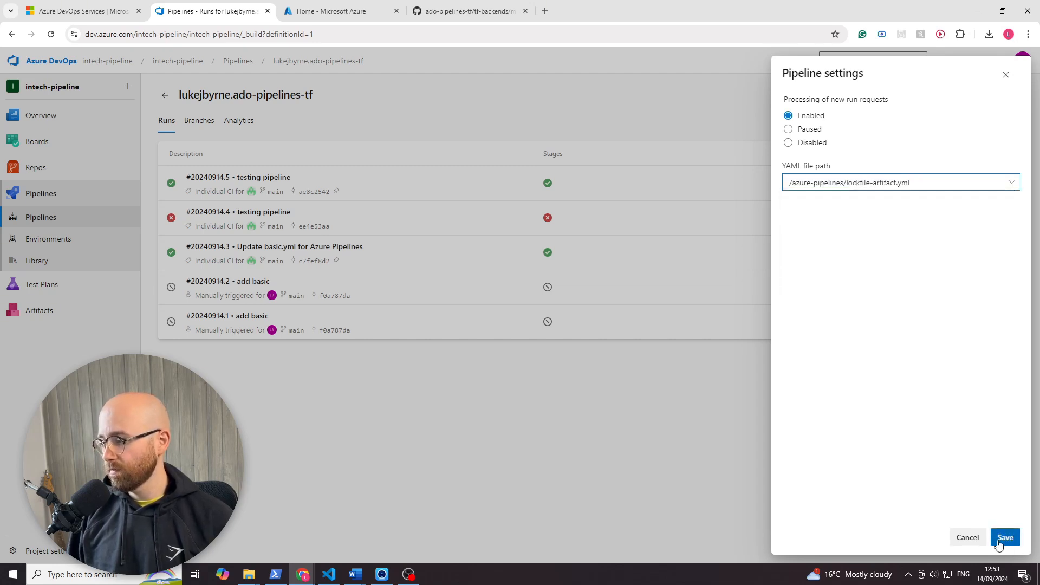
Step: Save the new YAML path and edit lockfile-artifact.yml to remove the state artifact publish and download tasks
left_click(1005, 536)
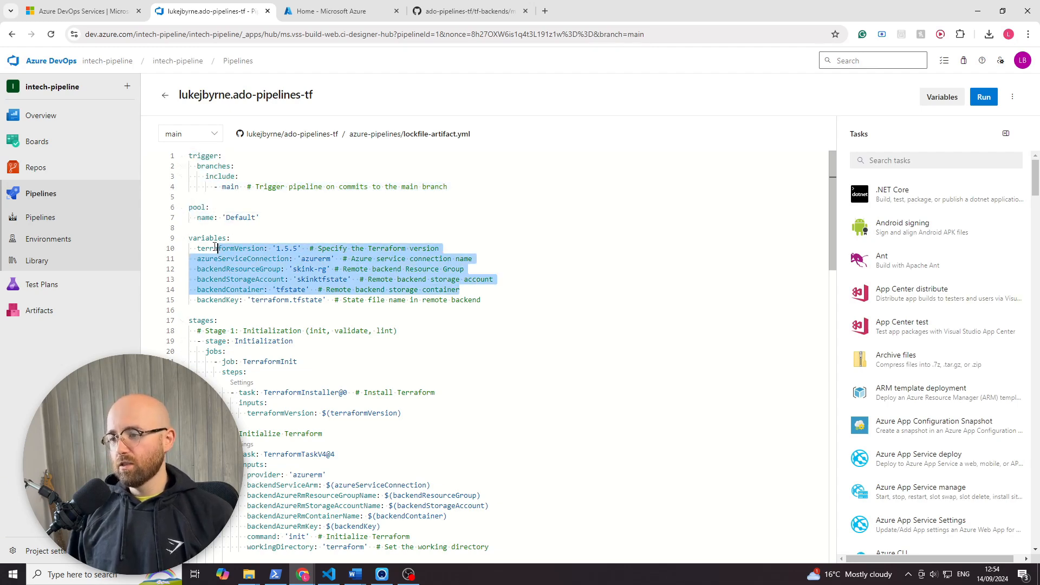
scroll("down", 3)
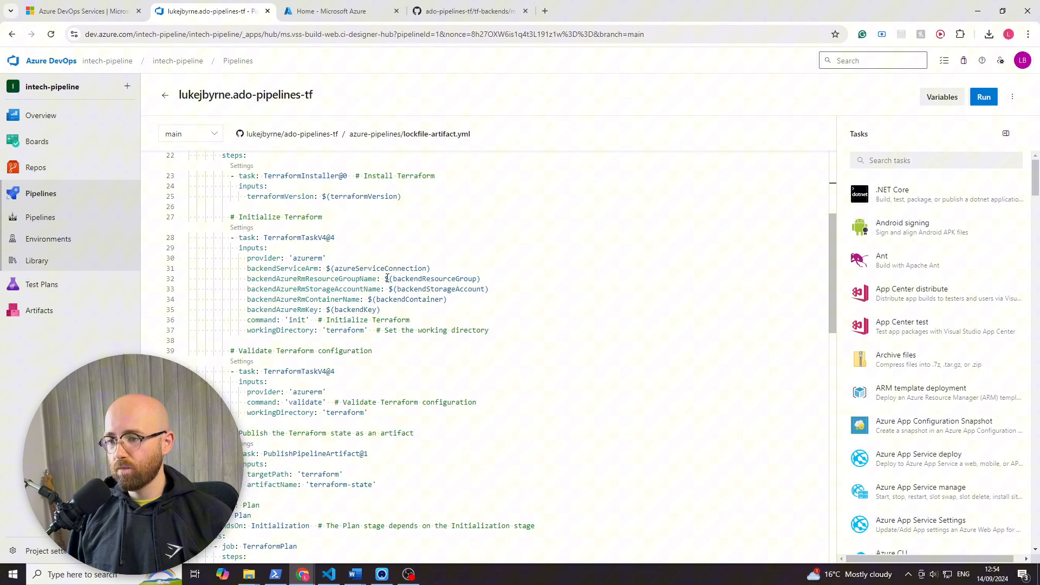
scroll("down", 3)
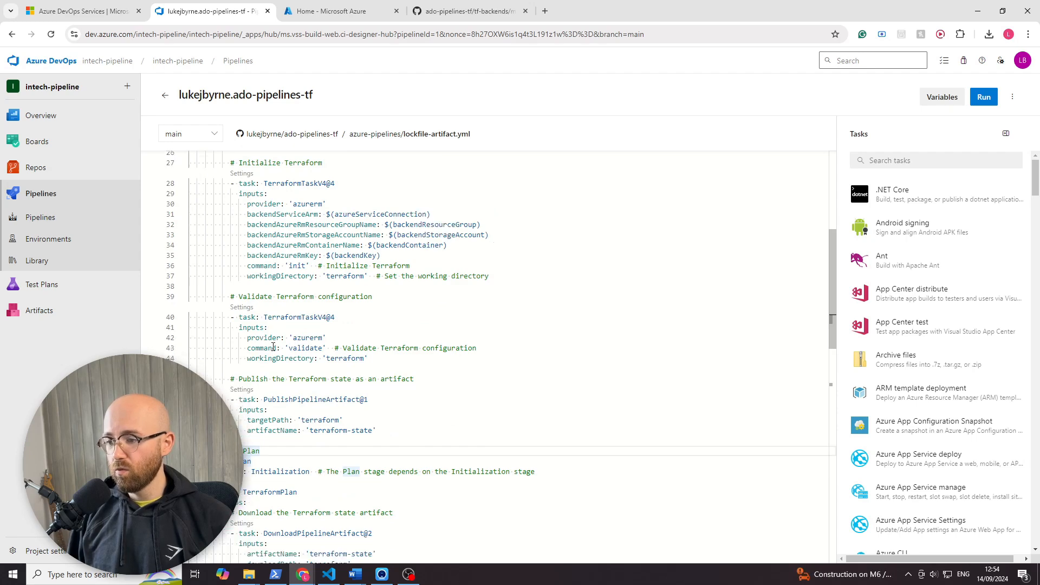
scroll("down", 3)
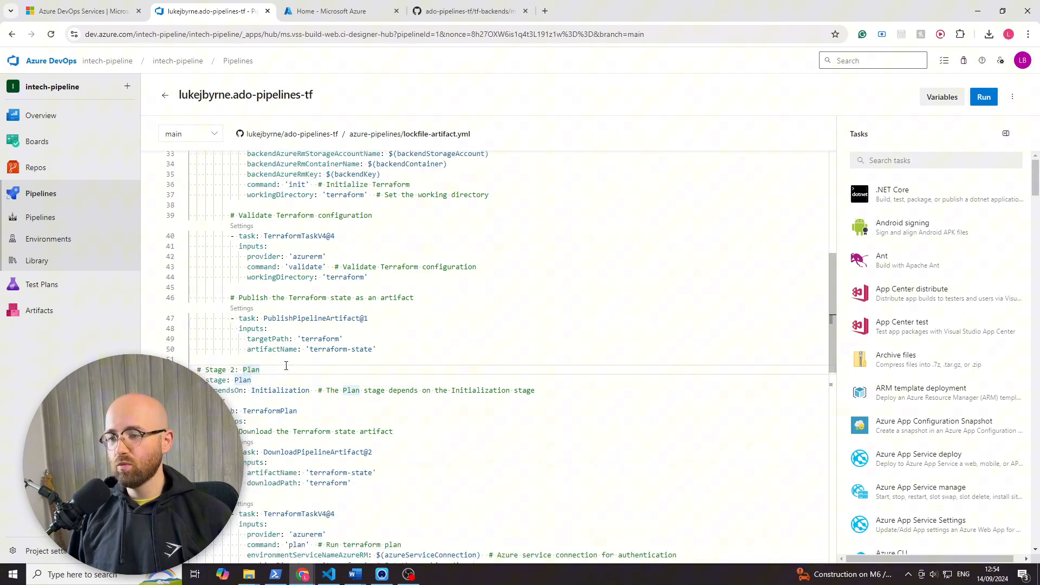
left_click(342, 338)
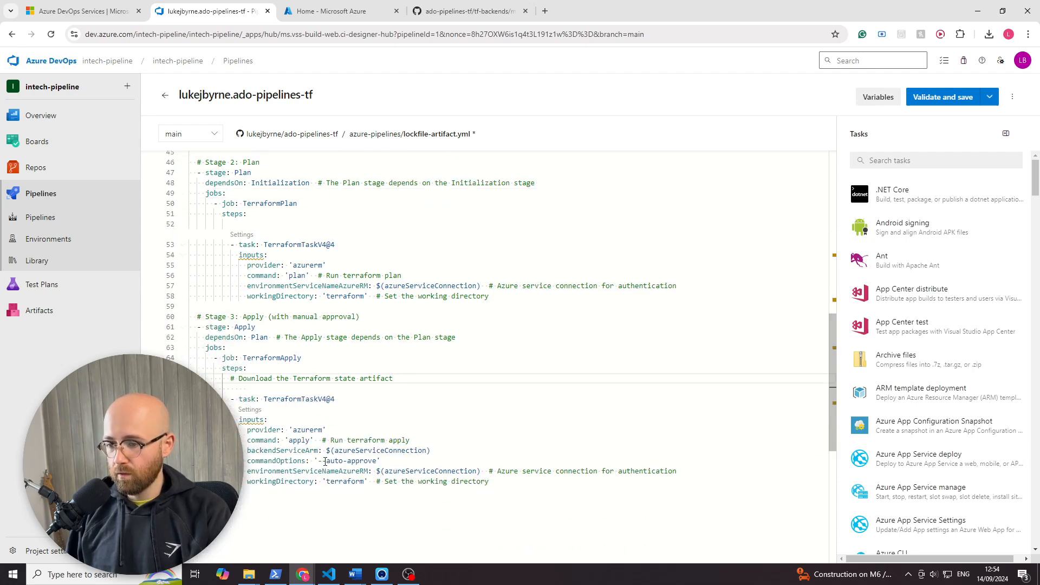
Step: Validate and commit the lockfile-artifact.yml edits to main, then return to the pipelines list
left_click(942, 96)
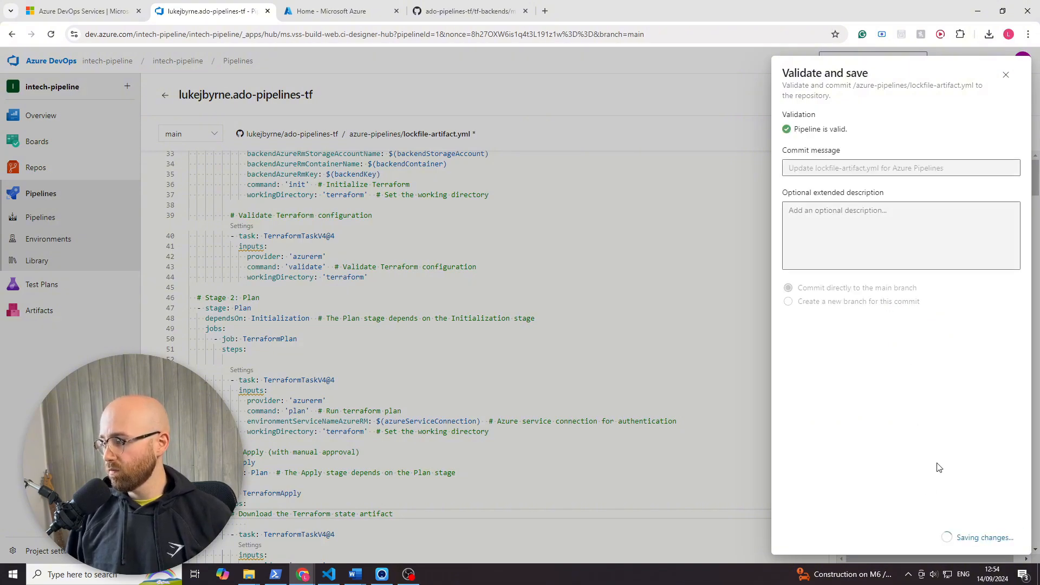
left_click(1004, 73)
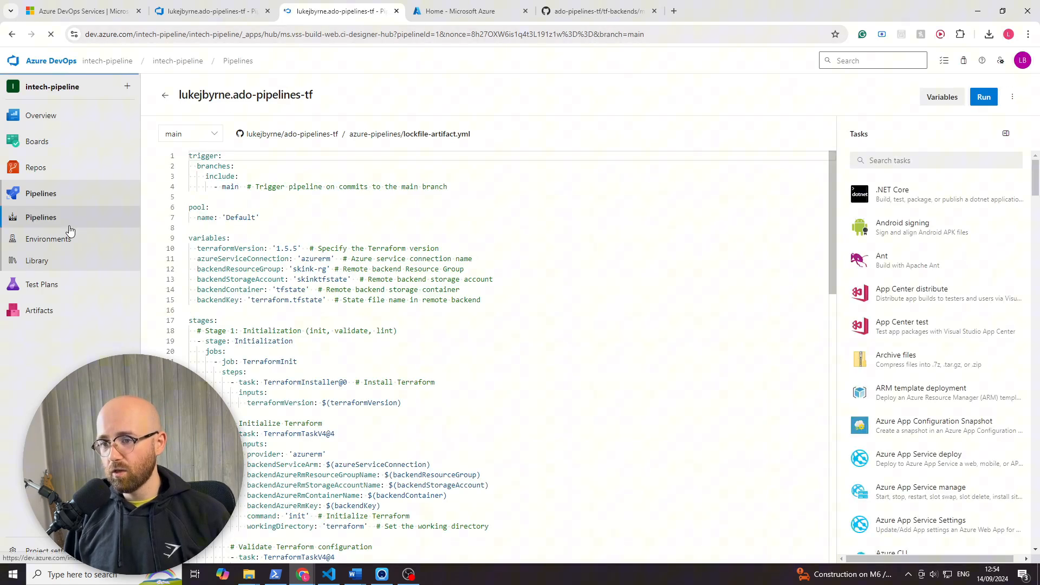
left_click(41, 217)
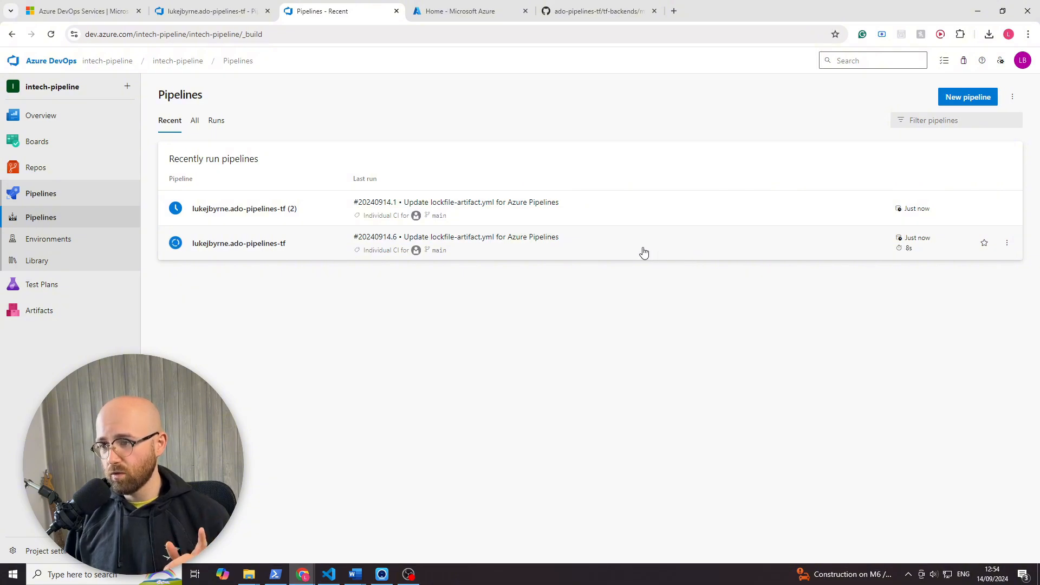
Step: Cancel the newly triggered run of the duplicate pipeline (2) and bring up its summary for editing
left_click(238, 243)
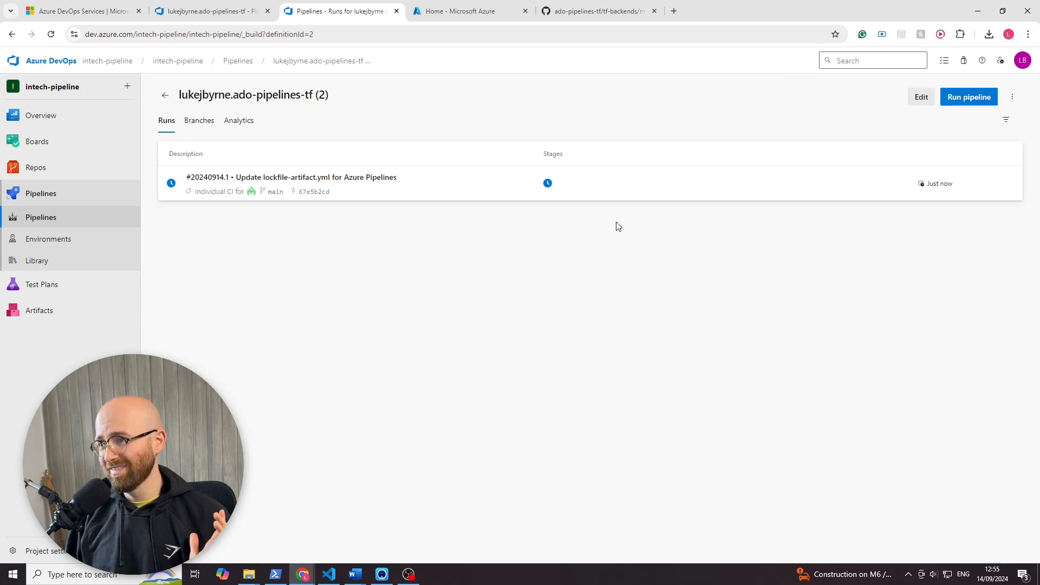
left_click(1006, 182)
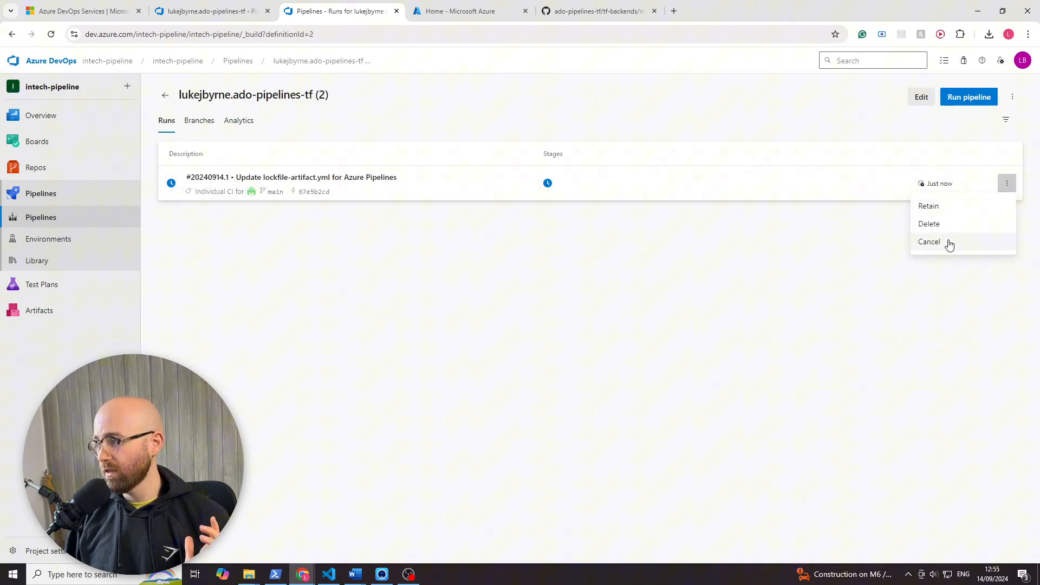
left_click(929, 242)
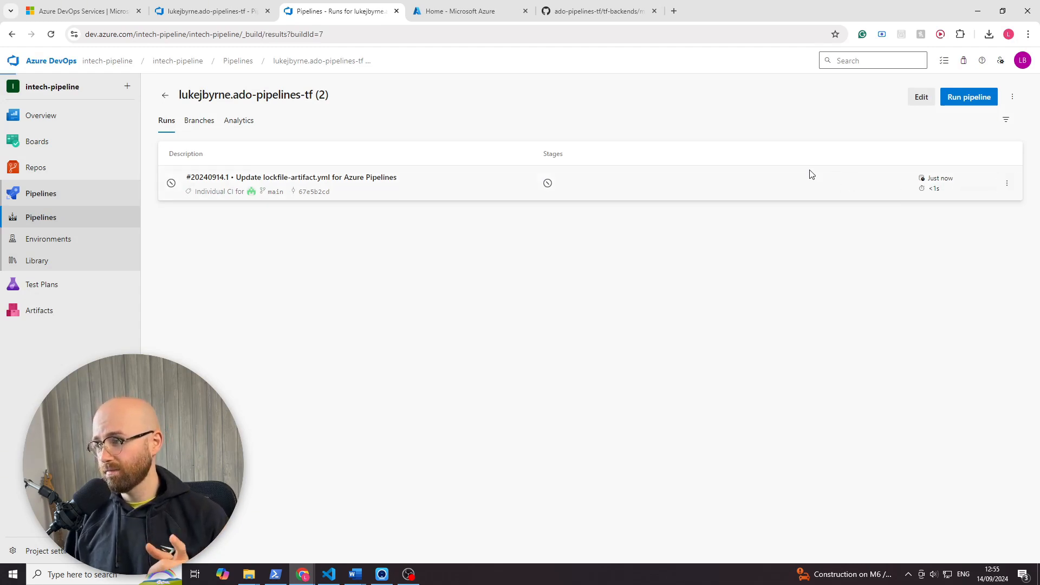
left_click(293, 178)
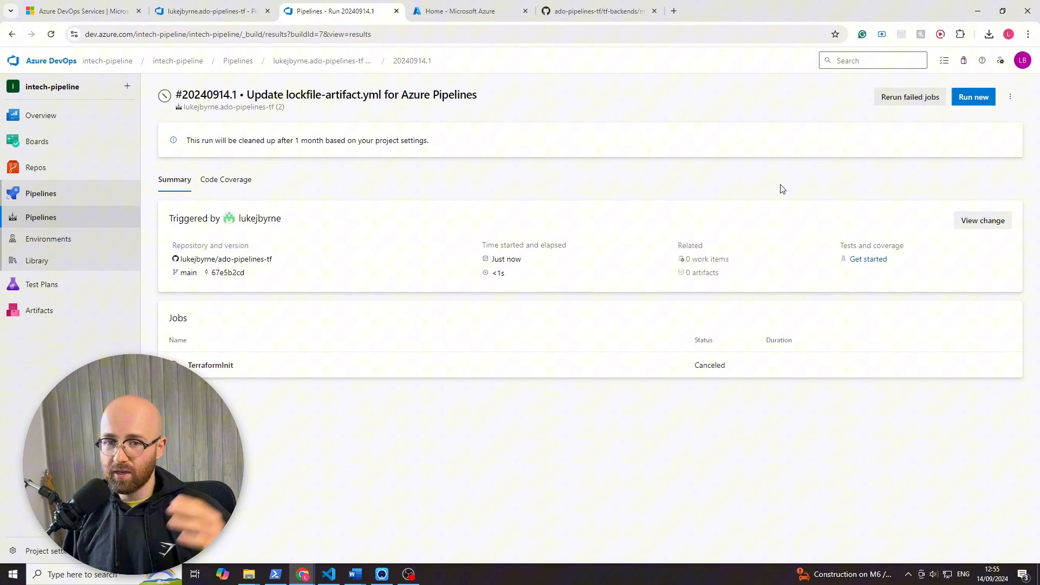
left_click(1010, 97)
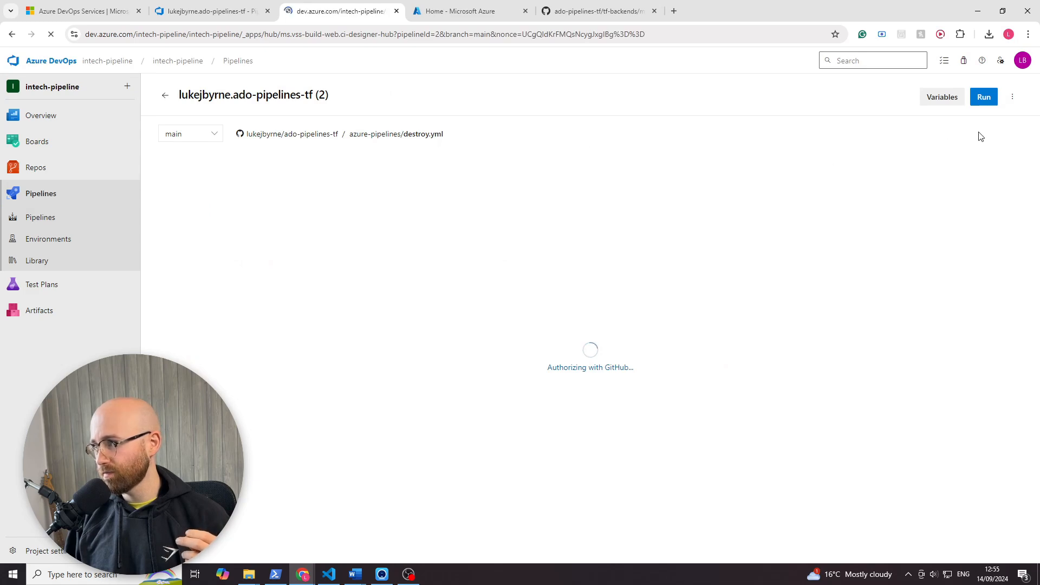
Step: Set pipeline (2) to Disabled so it stops processing new run requests, then return to the pipelines list
left_click(1012, 97)
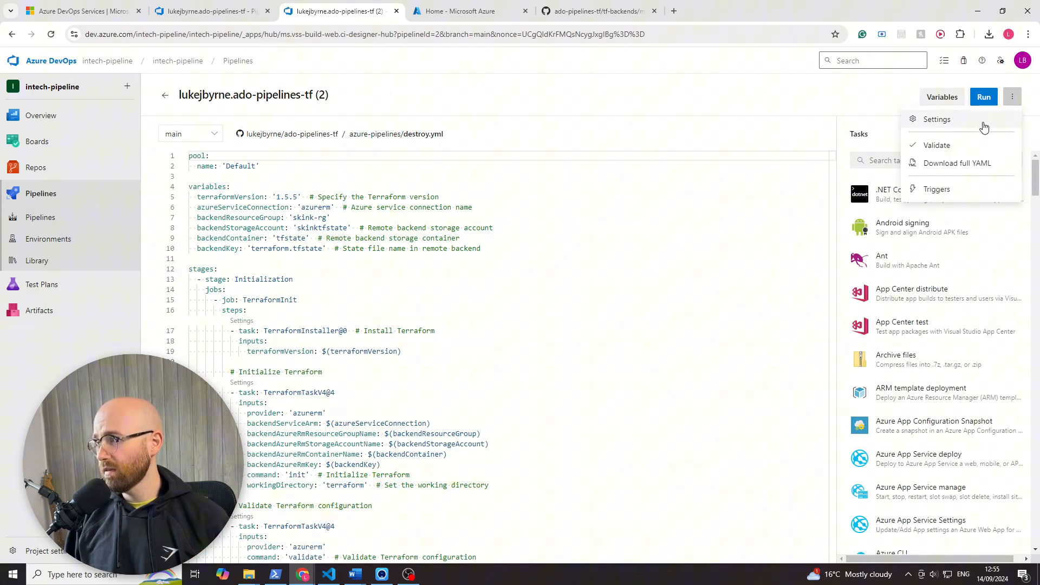
left_click(936, 119)
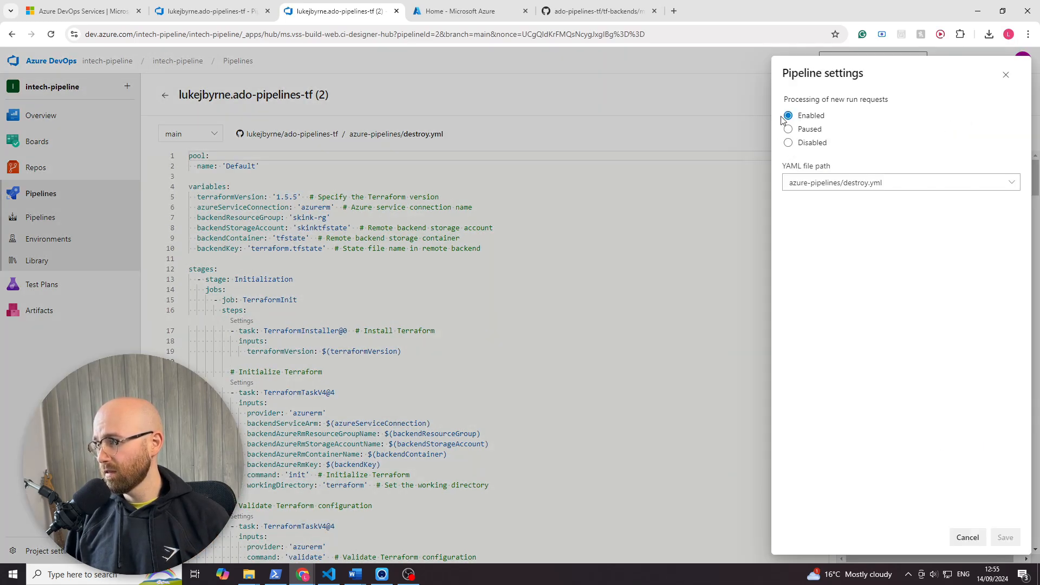
left_click(787, 143)
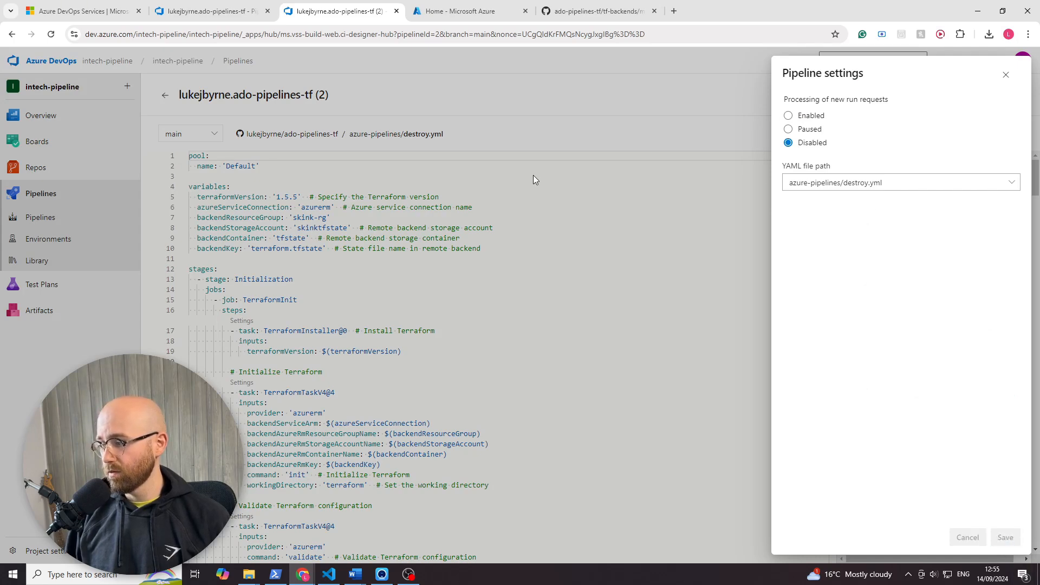
left_click(1005, 537)
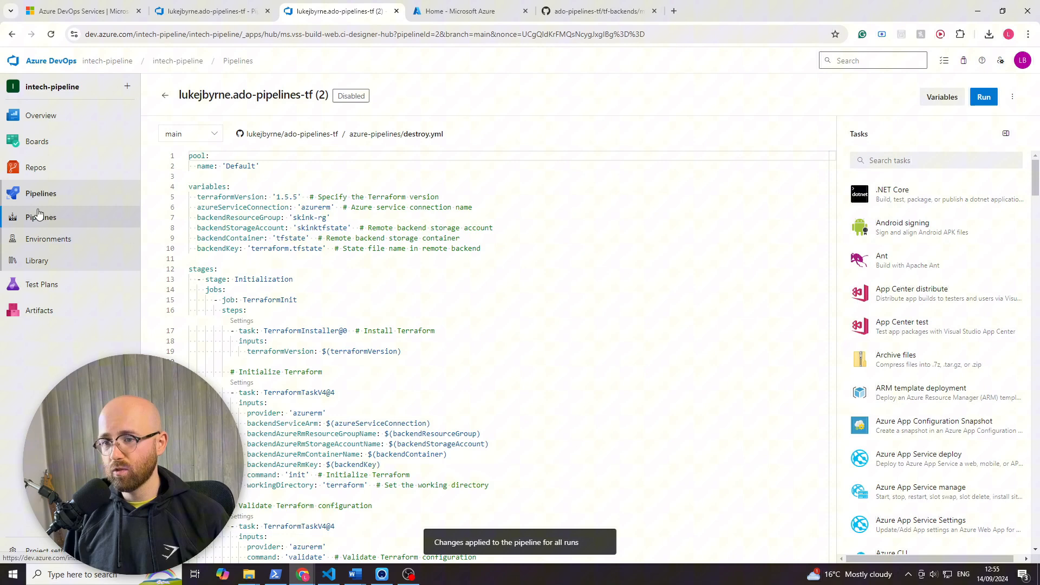
left_click(40, 217)
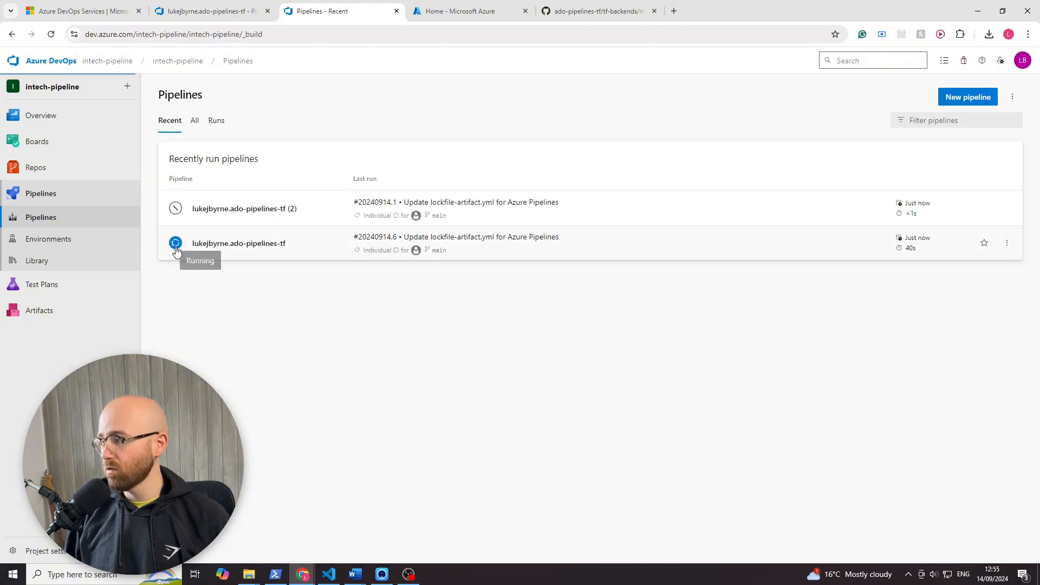
Step: Inspect run #20240914.6's logs: Init succeeded, the Plan job's Terraform task failed
left_click(239, 243)
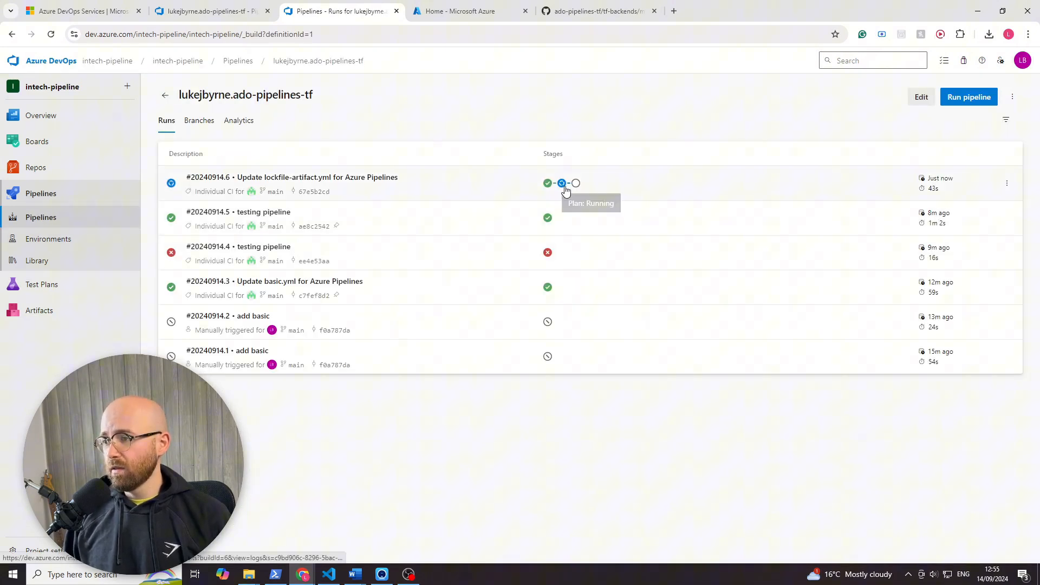
left_click(561, 183)
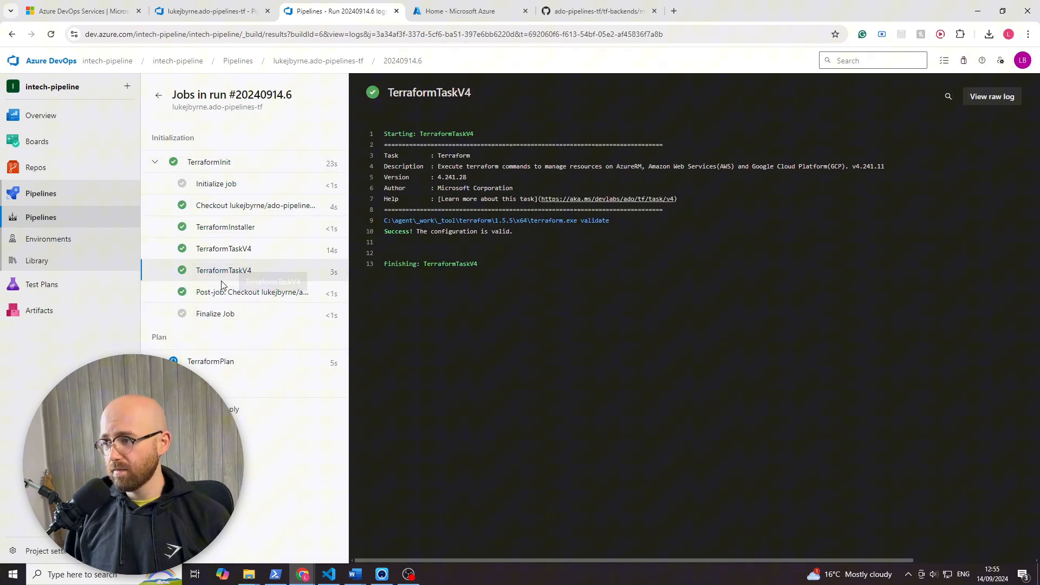
left_click(210, 362)
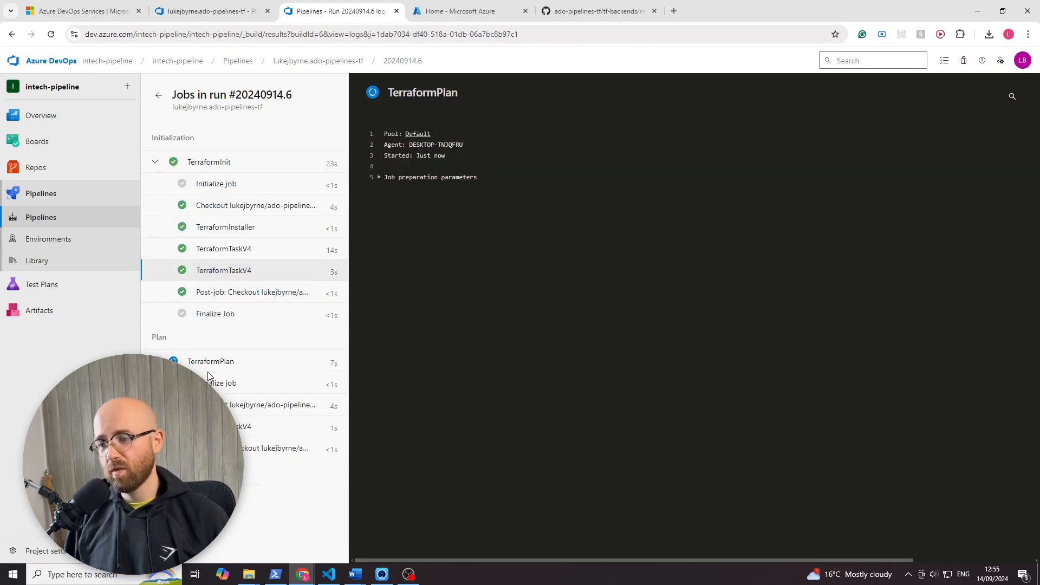
left_click(223, 275)
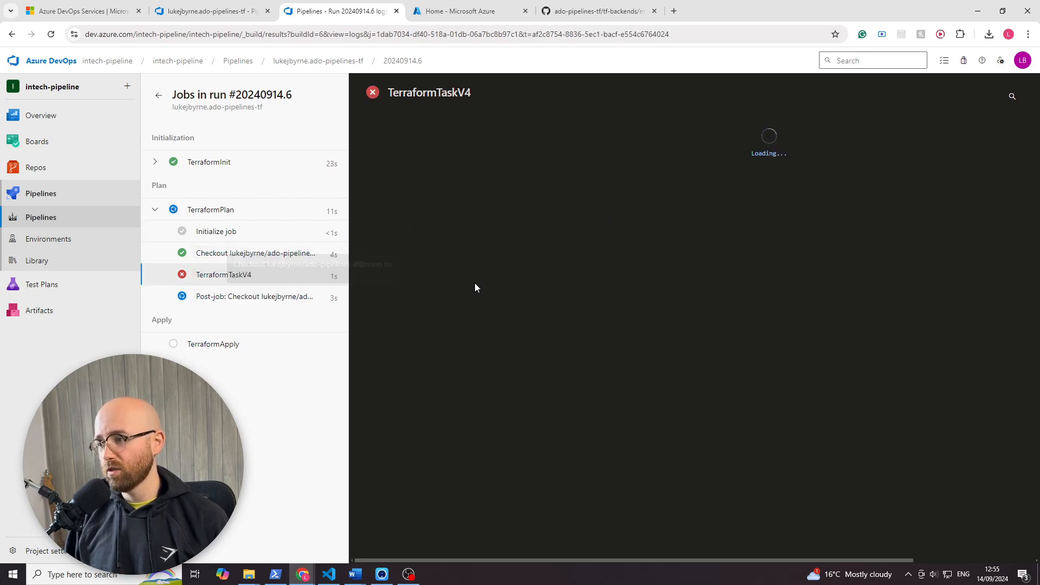
Step: Select the backend initialization error in the failed Plan log and return to the YAML editor
left_click(50, 34)
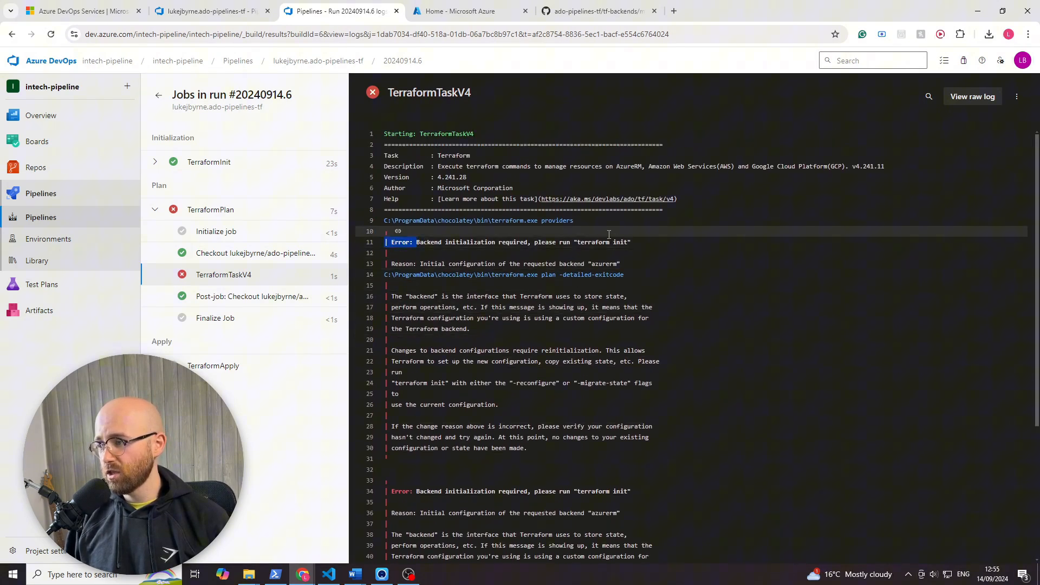
left_click_drag(416, 241, 471, 329)
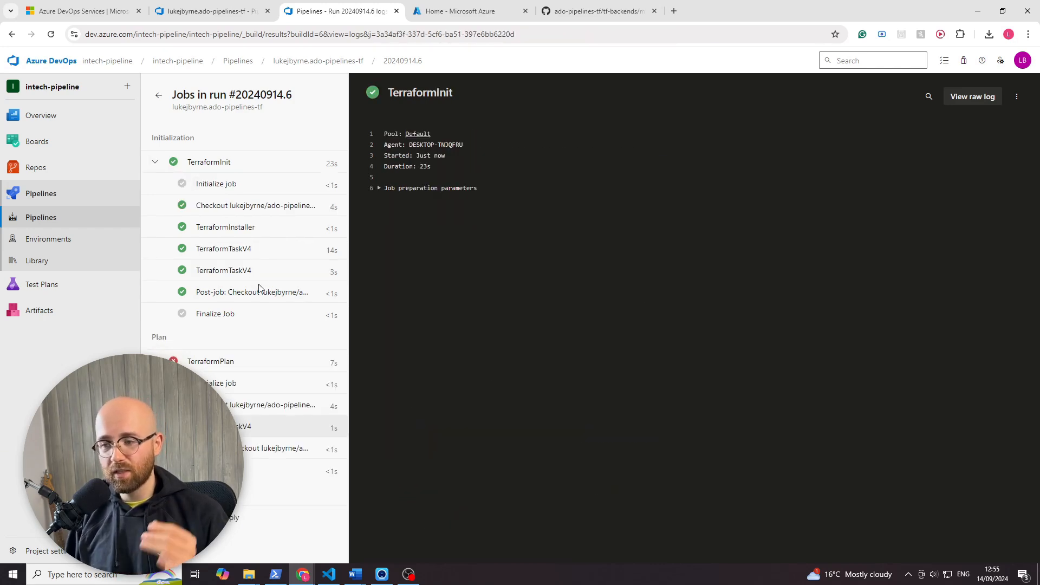
left_click(203, 11)
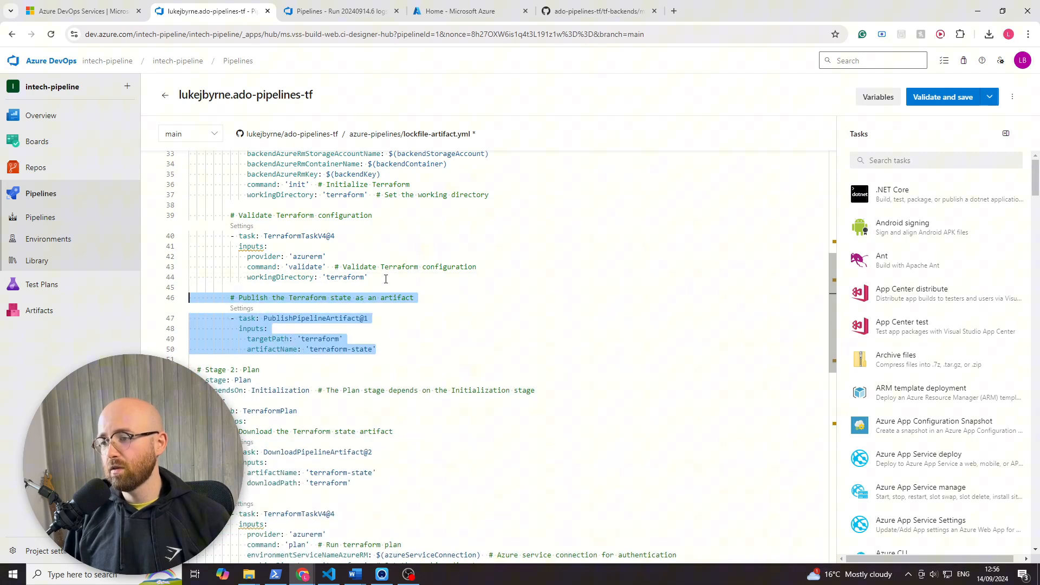
Step: Open the Artifacts feed in a separate tab and return to the lockfile-artifact.yml editor
left_click(425, 351)
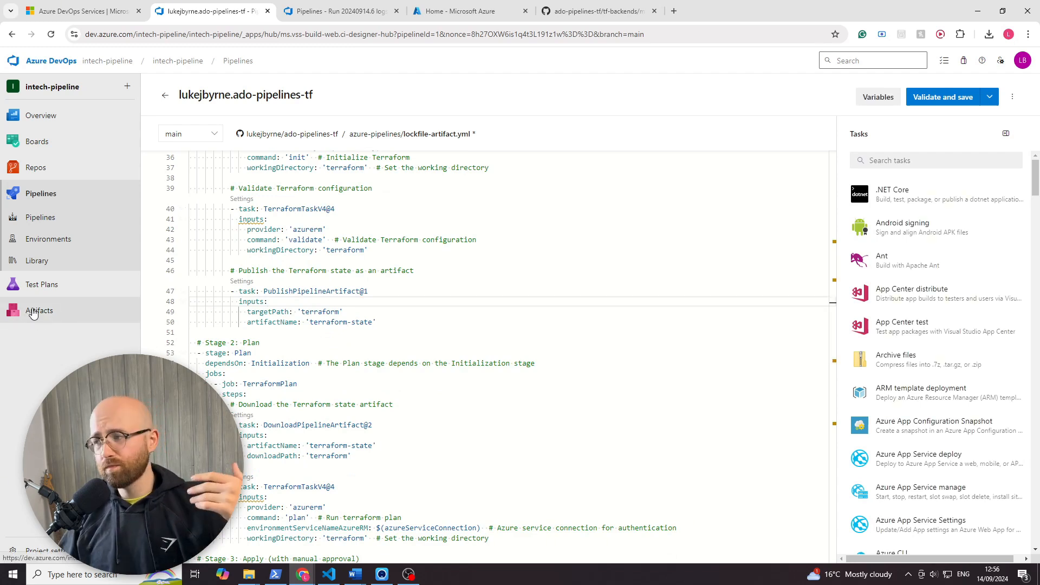
right_click(33, 310)
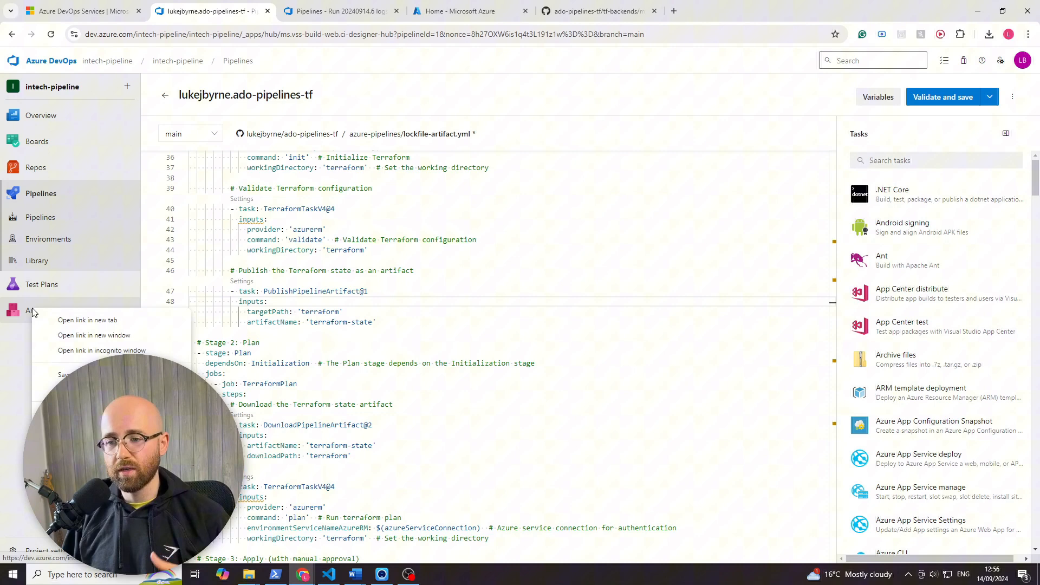
left_click(86, 320)
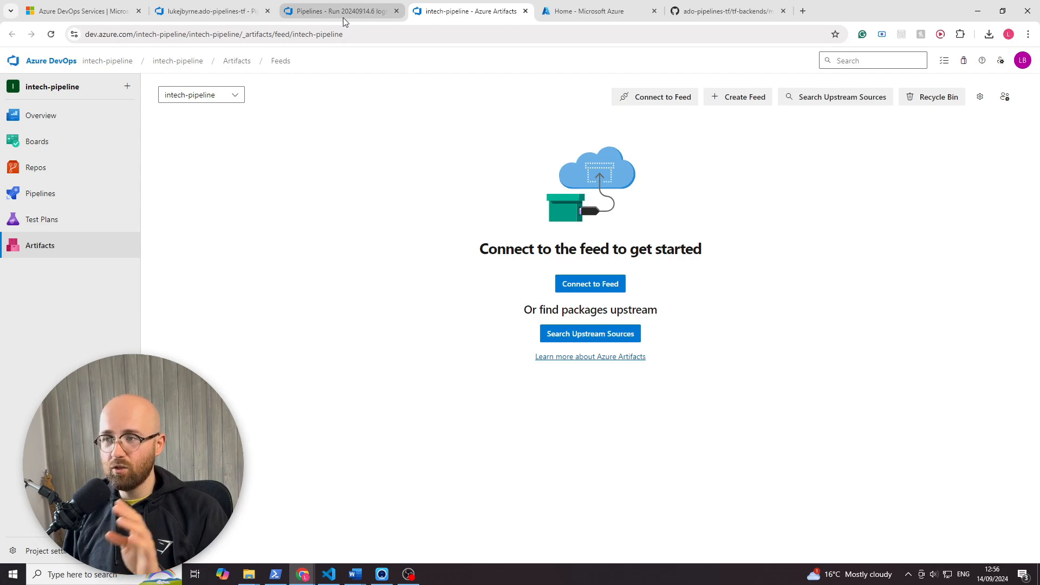
left_click(340, 10)
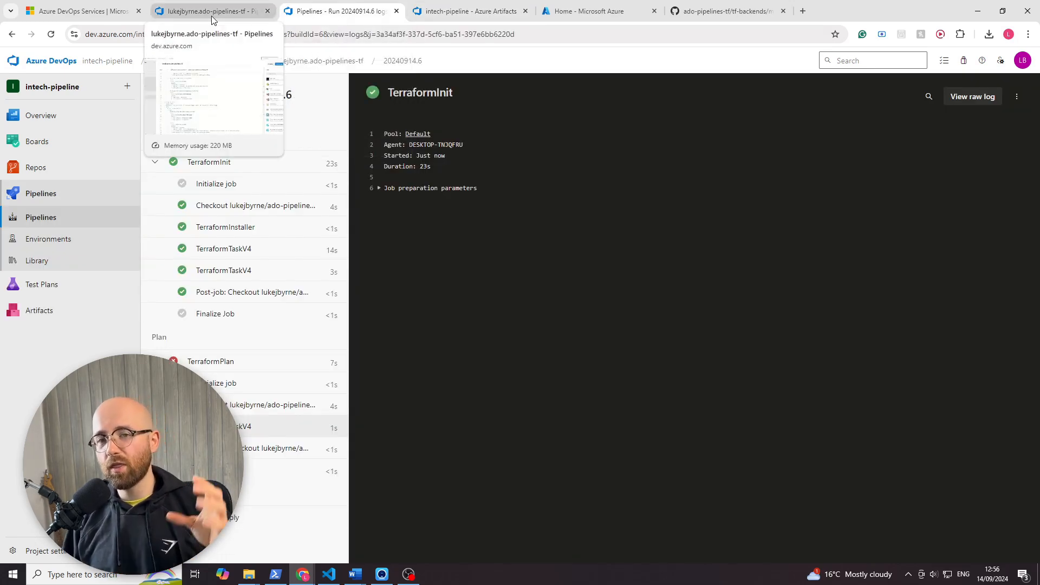
left_click(206, 11)
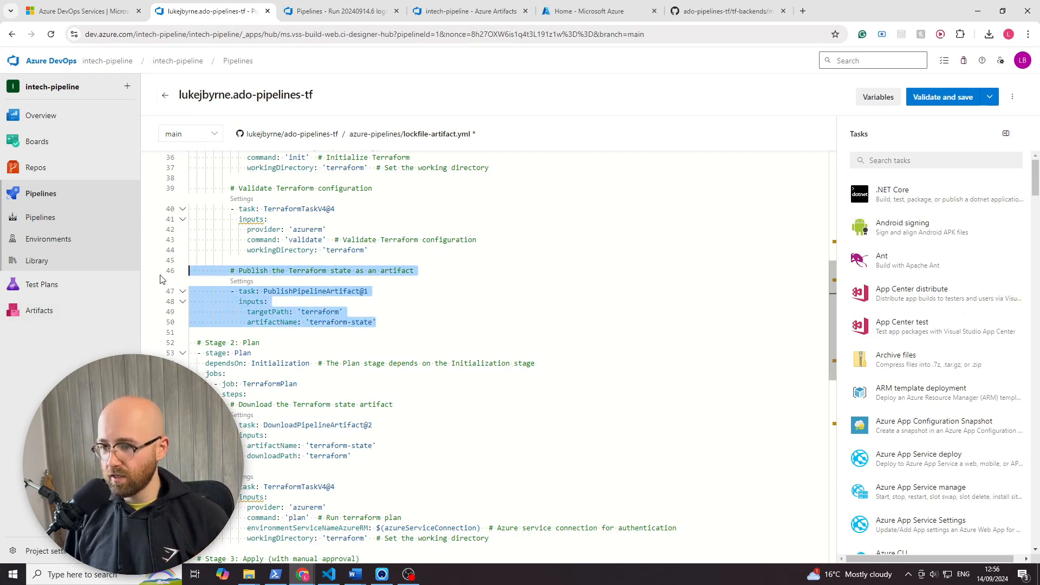
Step: Inspect the terraform-state publish and download steps in lockfile-artifact.yml
left_click(342, 312)
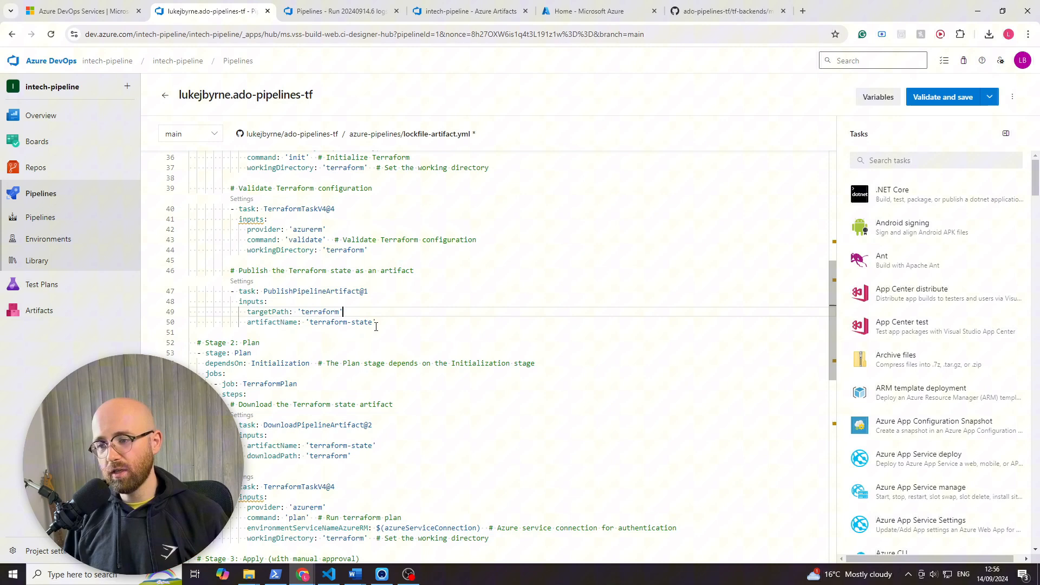
scroll("down", 3)
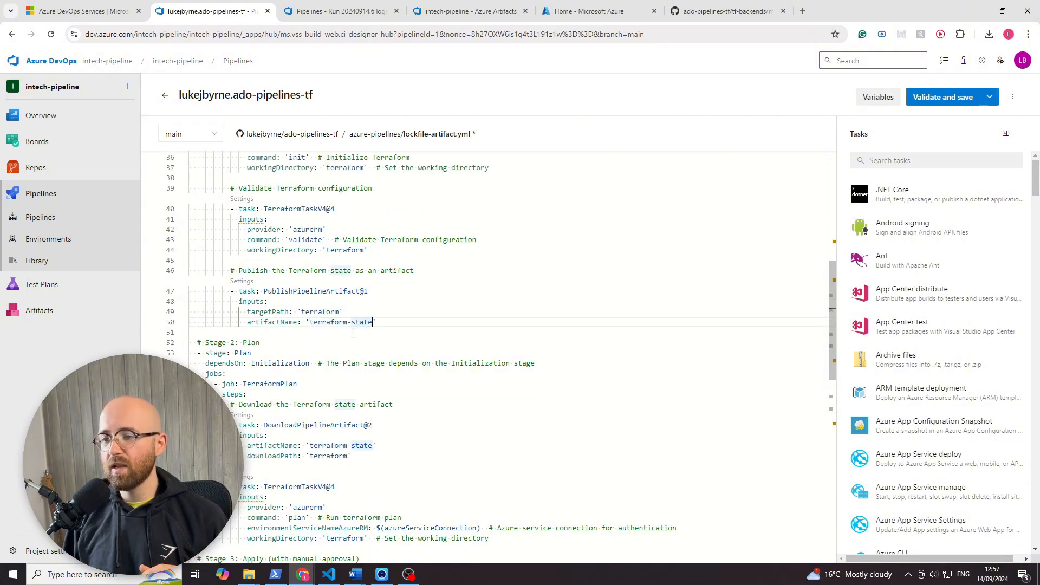
scroll("down", 3)
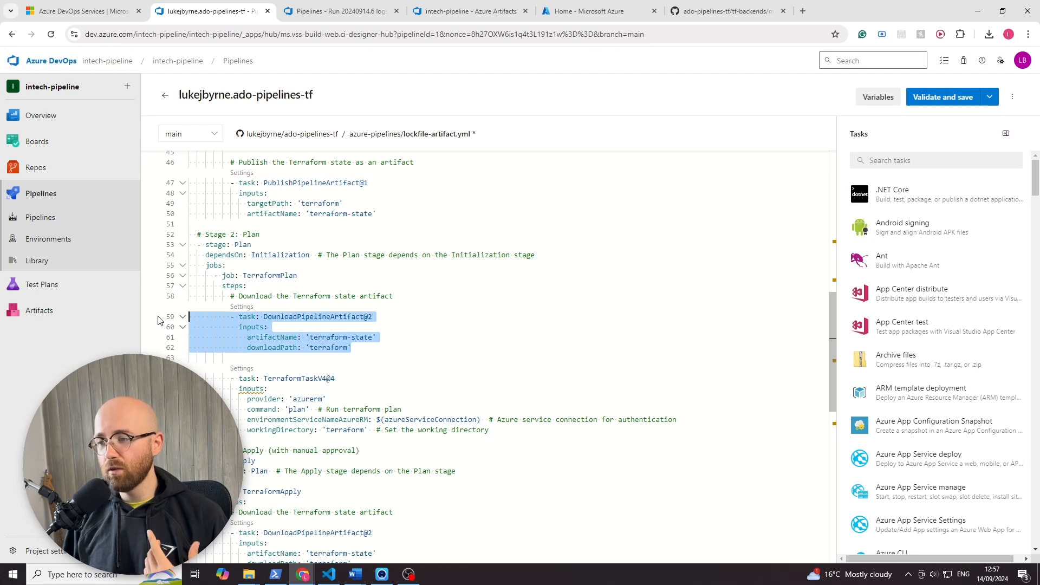
Step: Add DownloadPipelineArtifact@2 tasks for terraform-state into the terraform folder in the Plan and Apply jobs, and validate
left_click(342, 316)
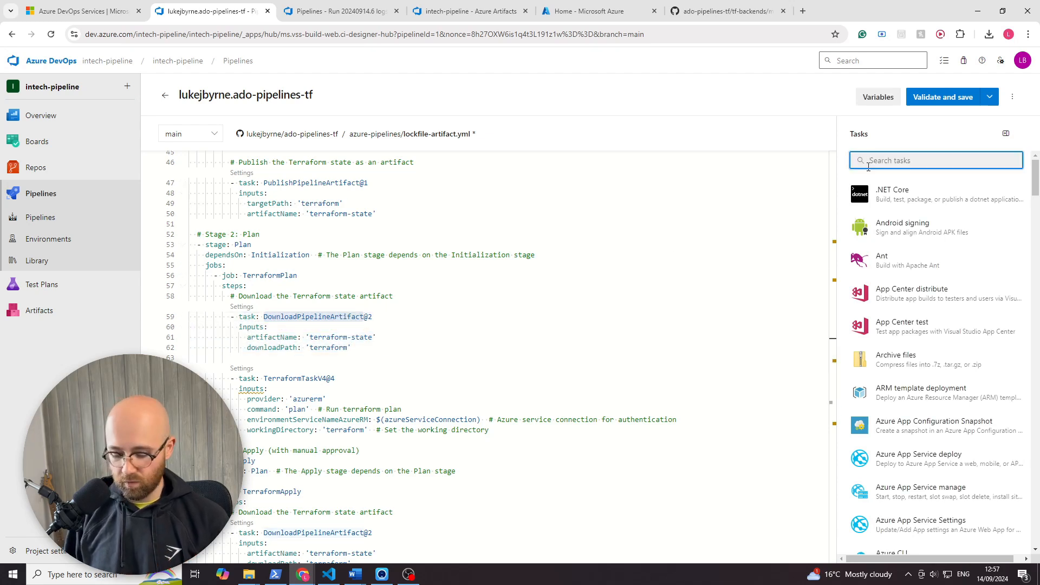
type("artifact")
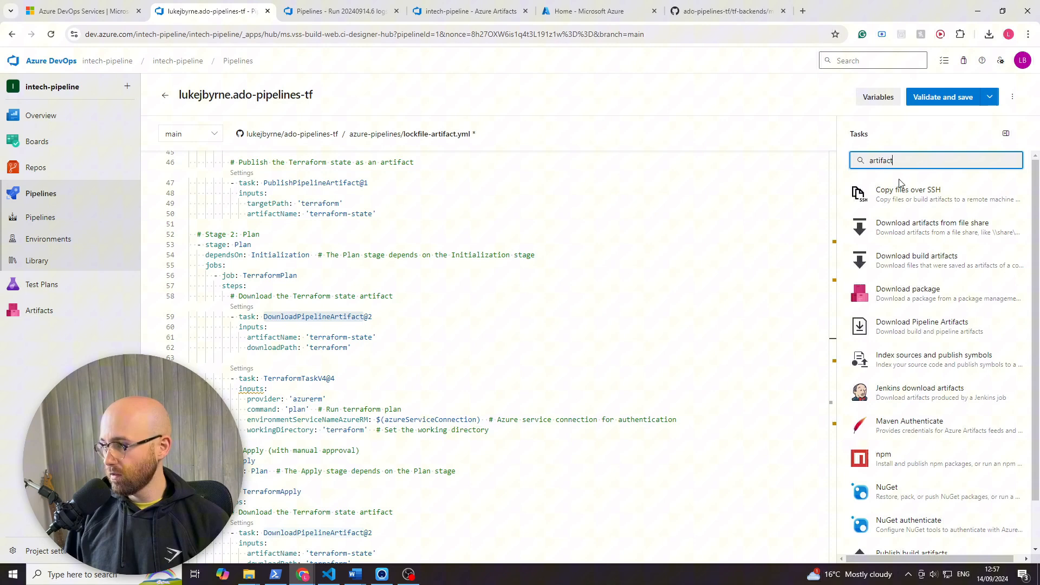
mouse_move(903, 266)
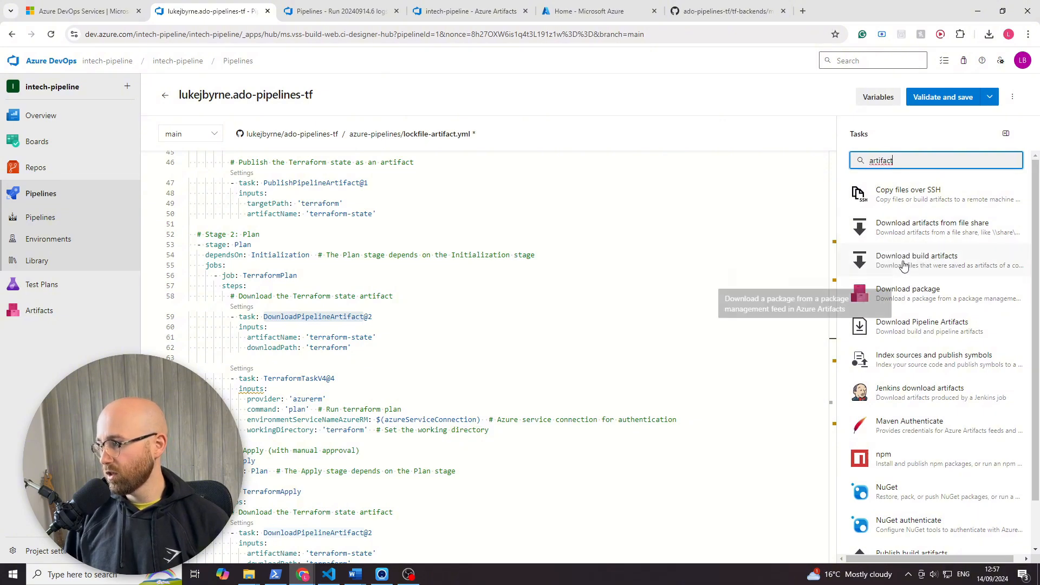
mouse_move(938, 299)
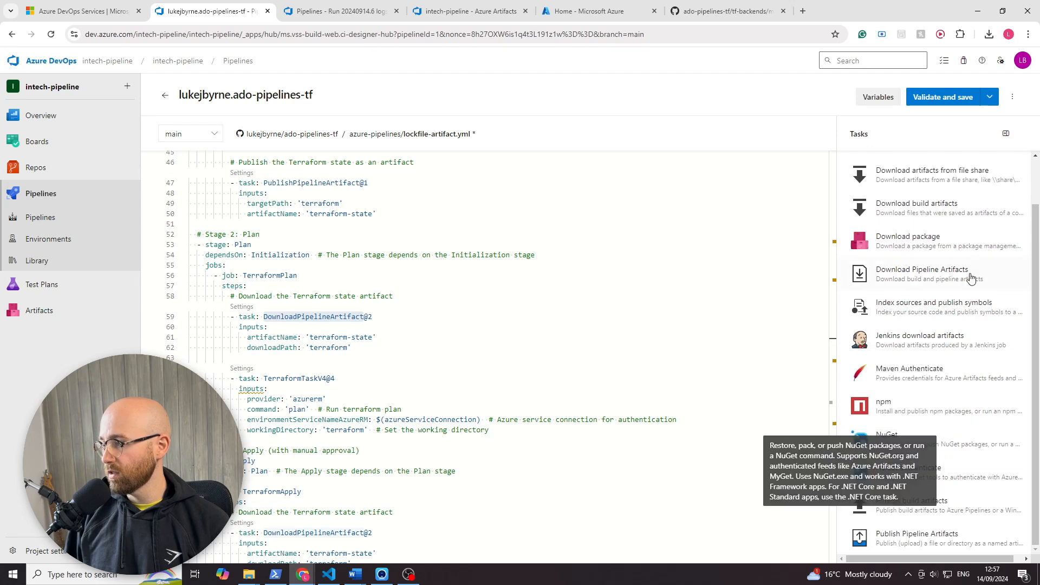
type("artifact")
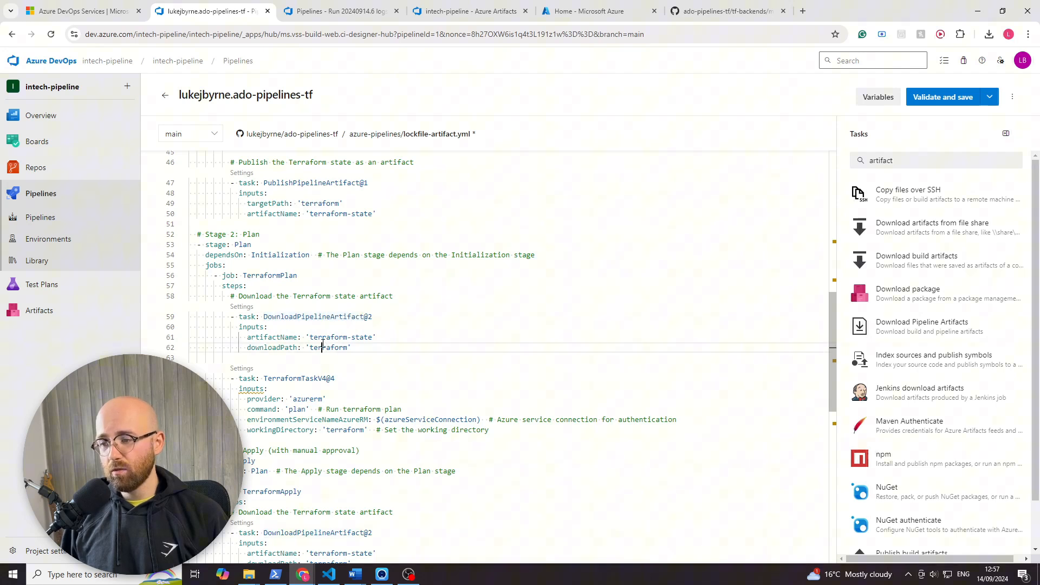
double_click(328, 347)
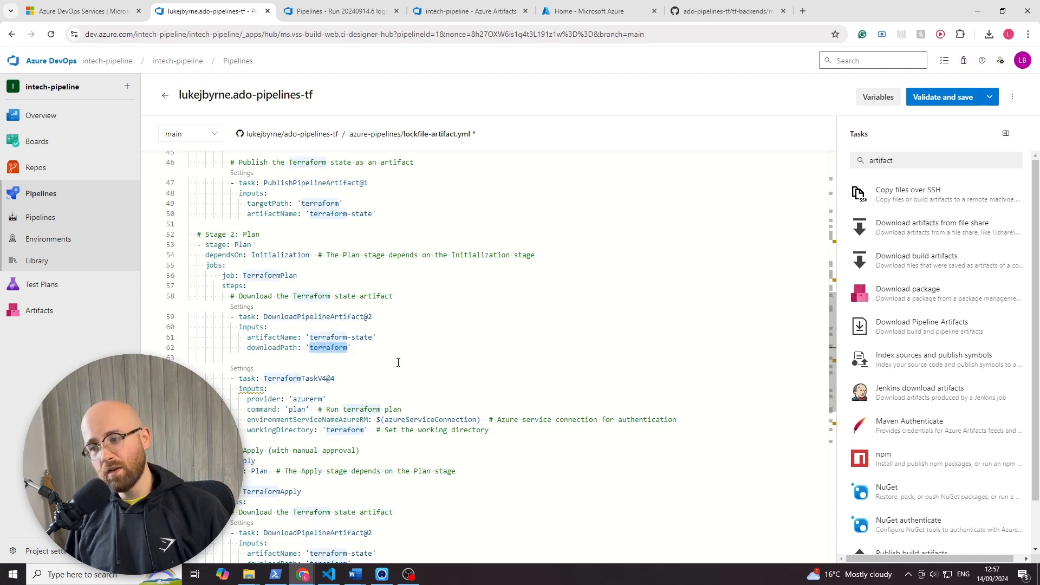
mouse_move(330, 345)
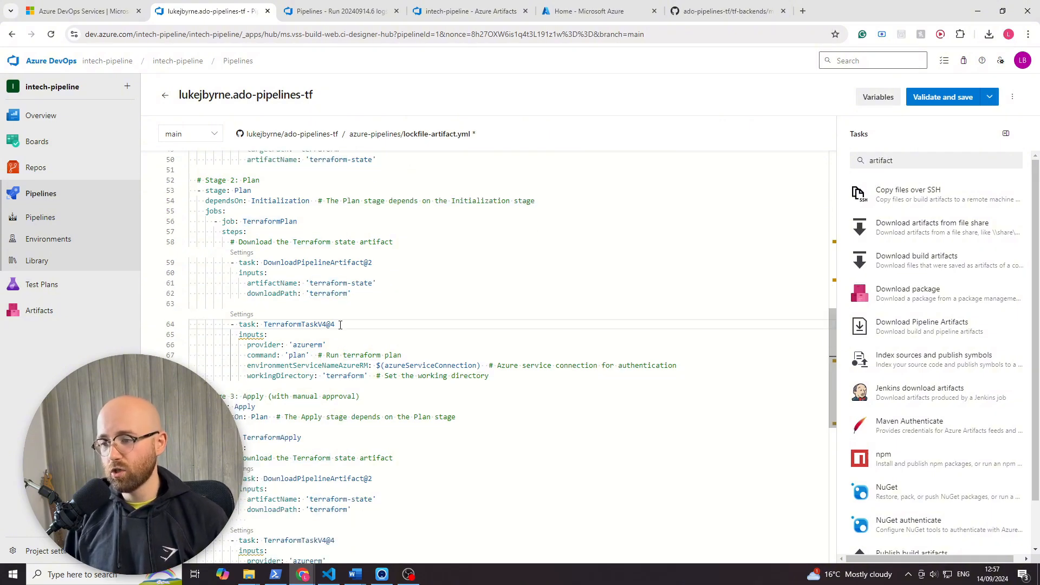
scroll("down", 3)
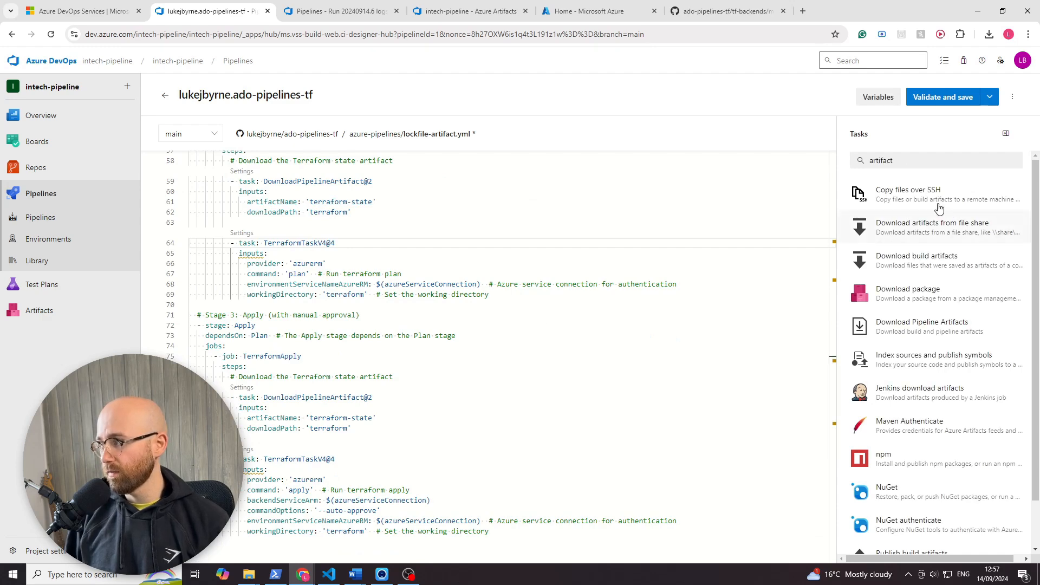
left_click(942, 96)
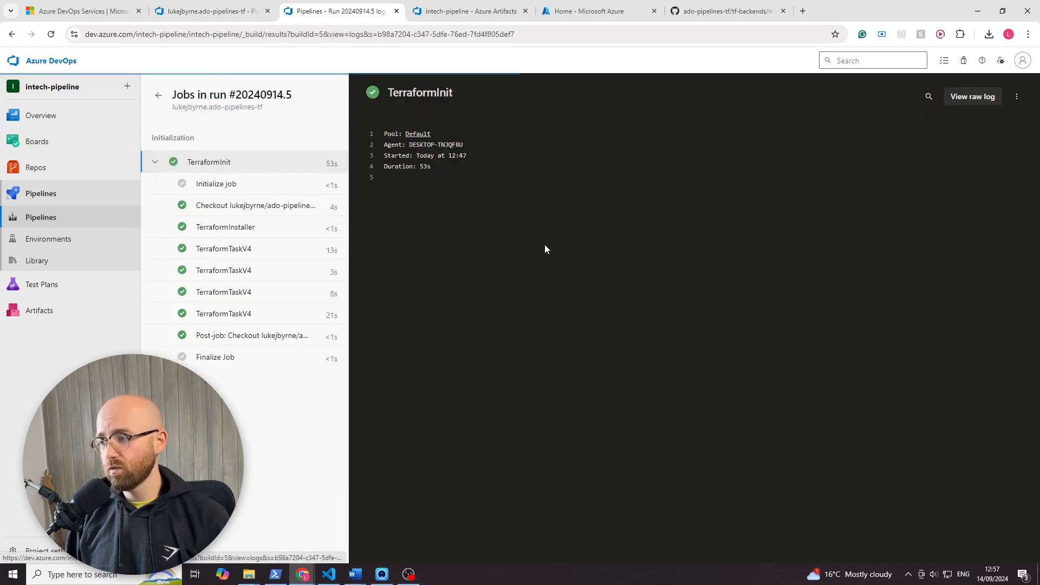
Step: Review the TerraformInit job's steps and bring up the pipeline's run history with run #20240914.7 started
left_click(153, 163)
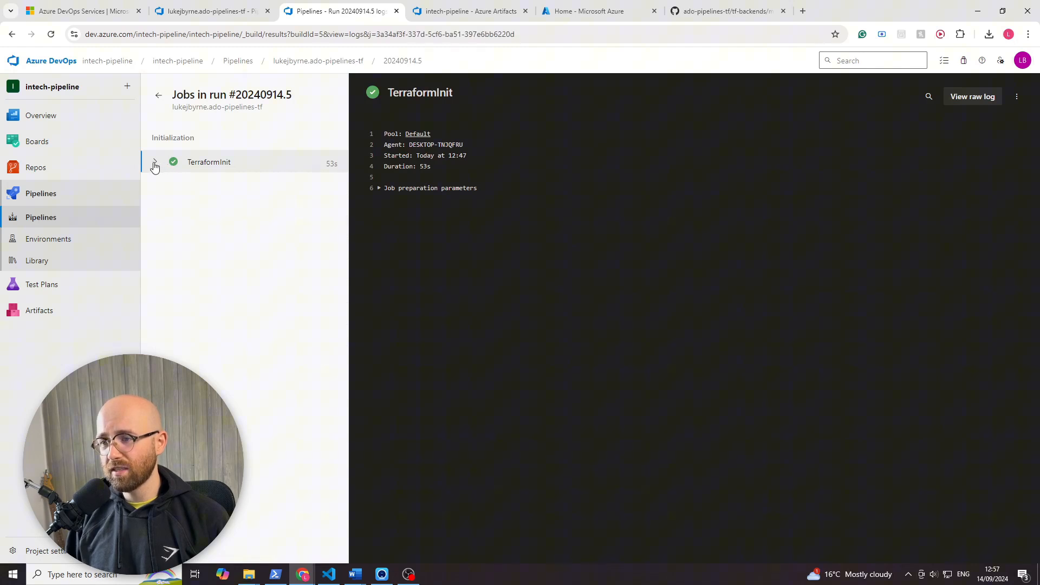
left_click(154, 162)
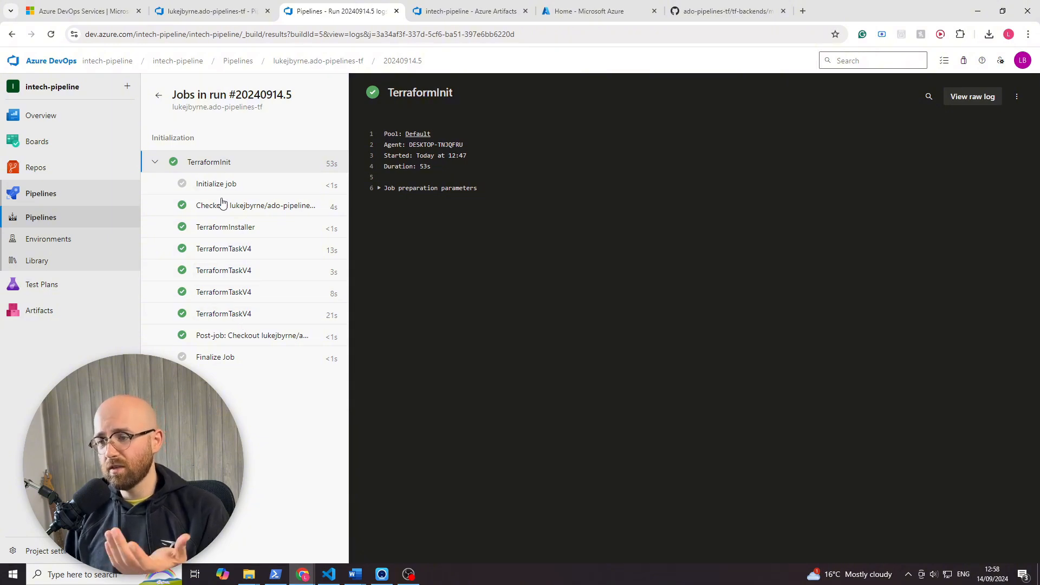
left_click(224, 270)
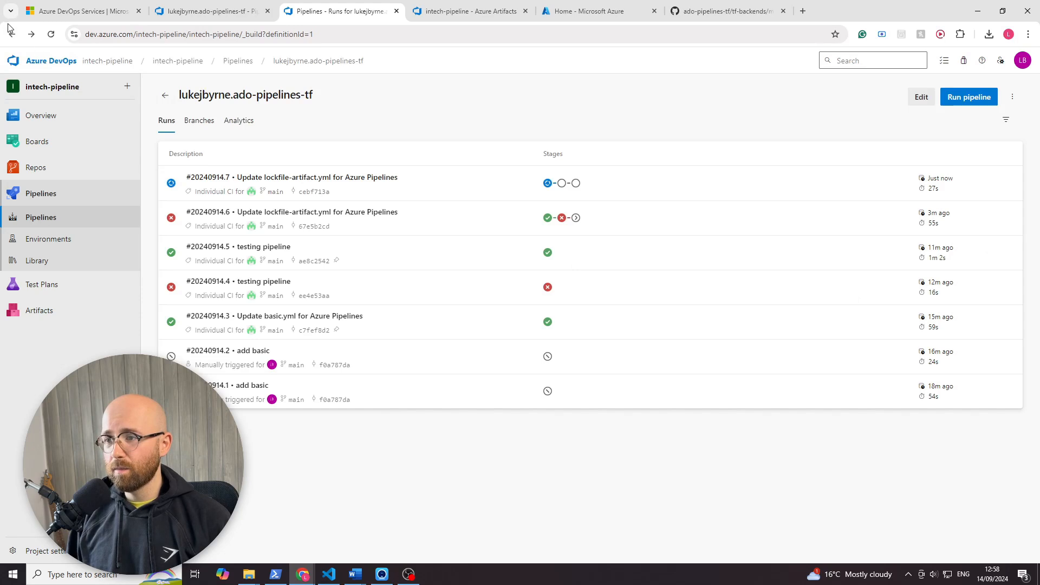
Step: Open run #20240914.7 and expand the running Initialization stage's TerraformInit job steps
left_click(316, 178)
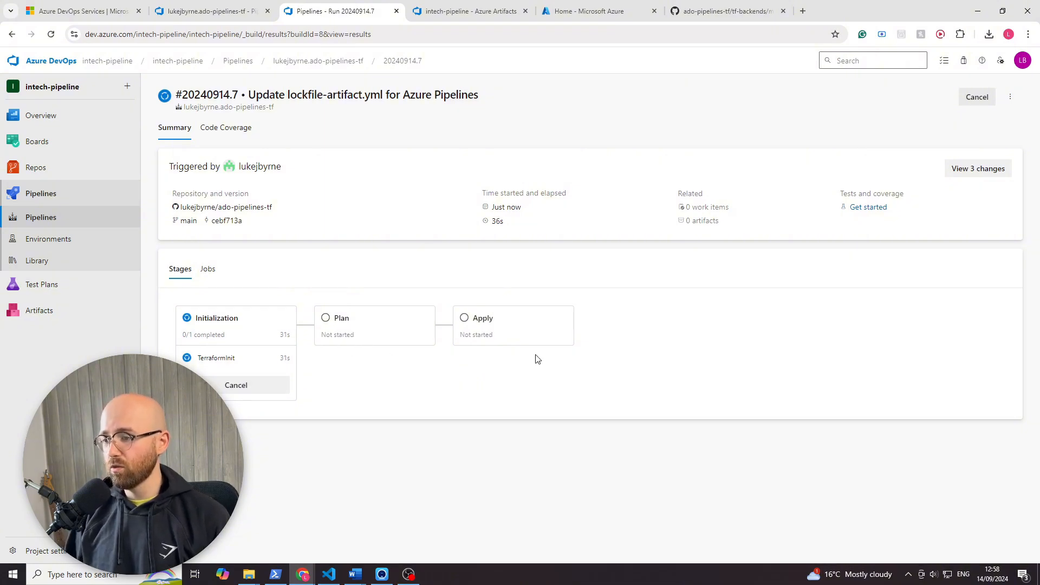
left_click(217, 318)
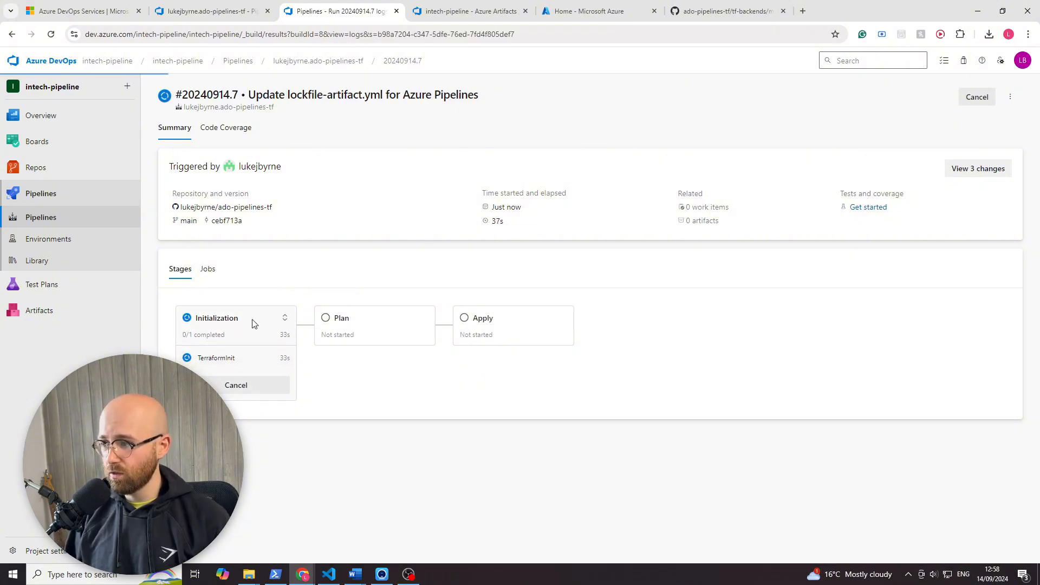
left_click(216, 358)
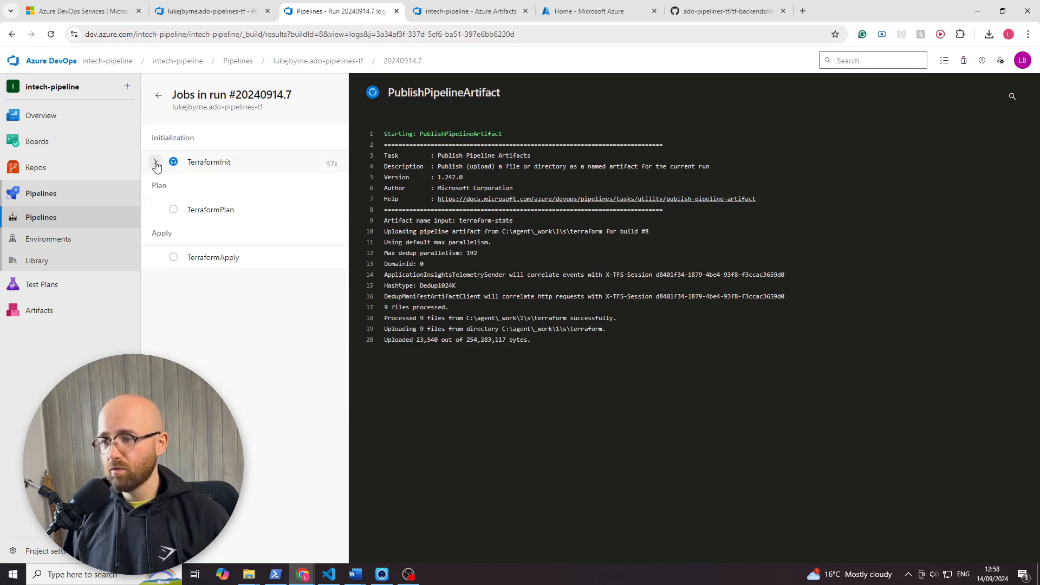
left_click(155, 164)
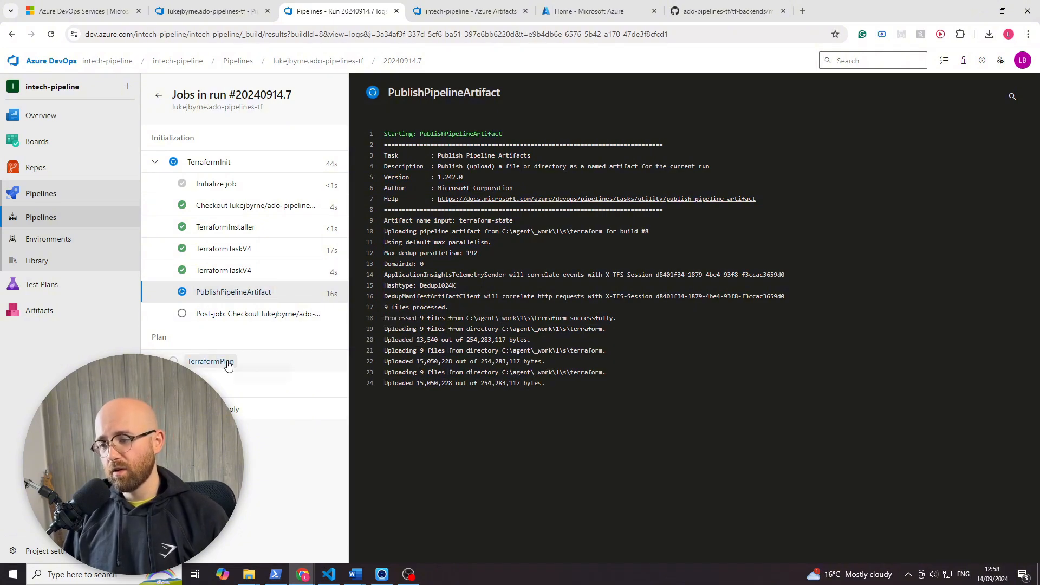
Step: Watch the terraform-state artifact upload and confirm TerraformInit succeeded with one artifact
left_click(210, 361)
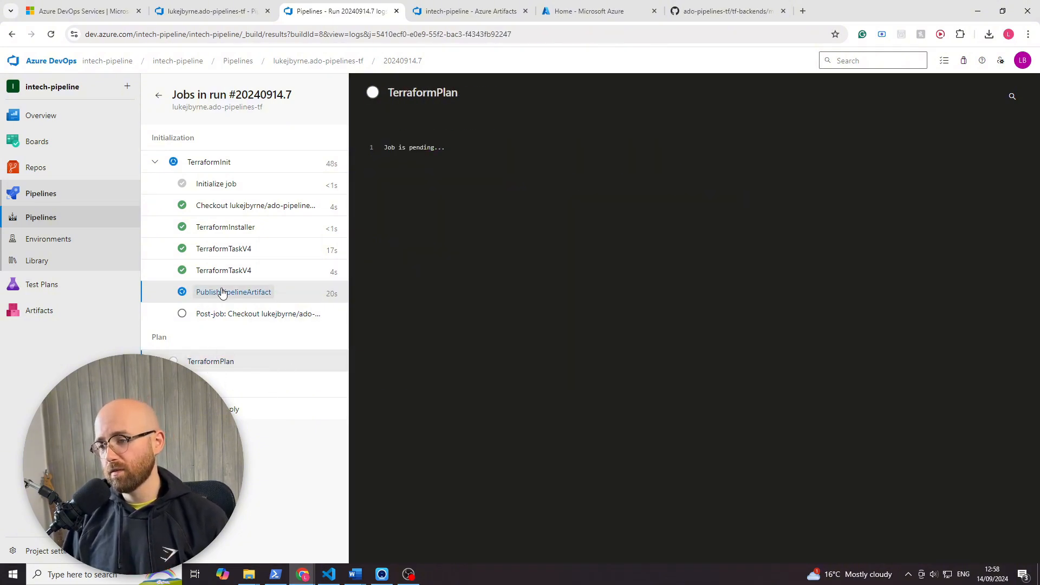
left_click(233, 292)
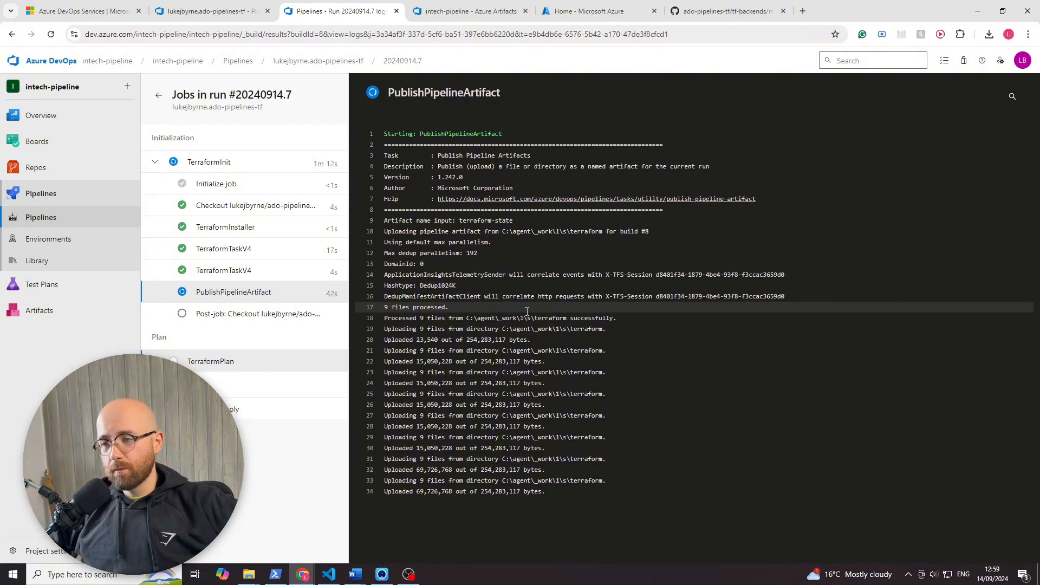
left_click(208, 161)
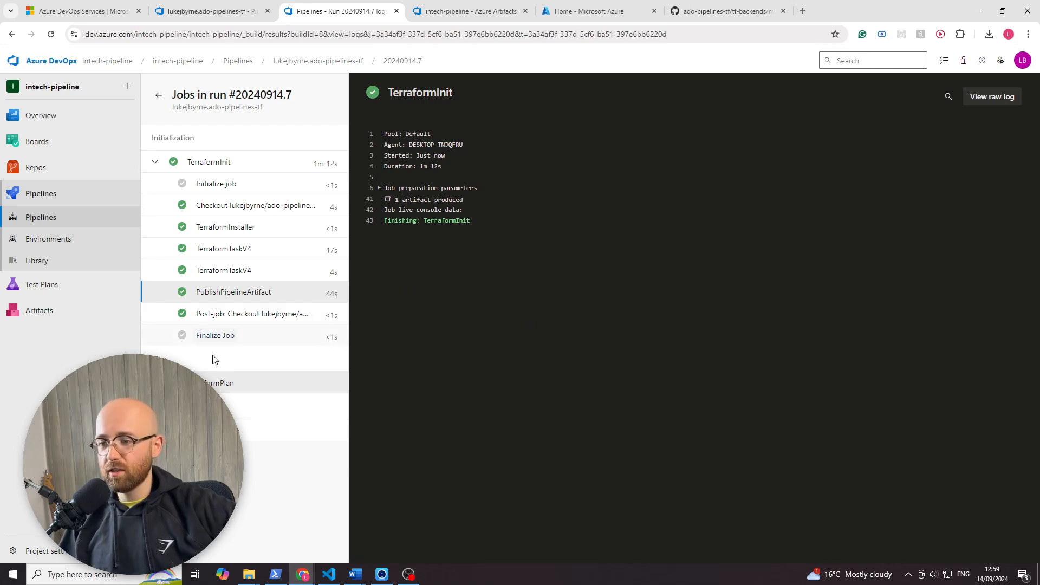
Step: Open the queued TerraformPlan job to follow its log while it waits for an agent
left_click(218, 383)
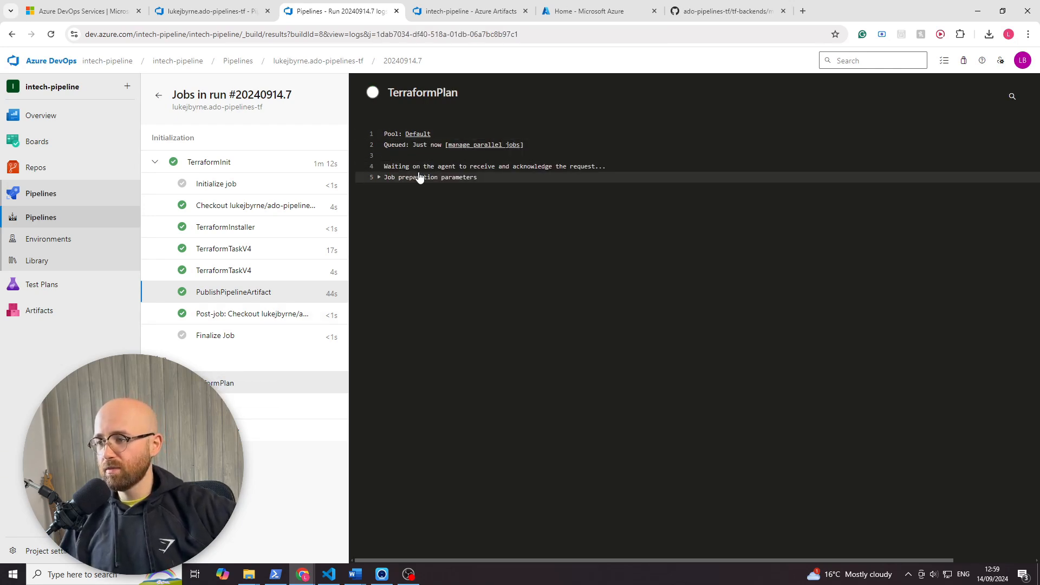
mouse_move(238, 61)
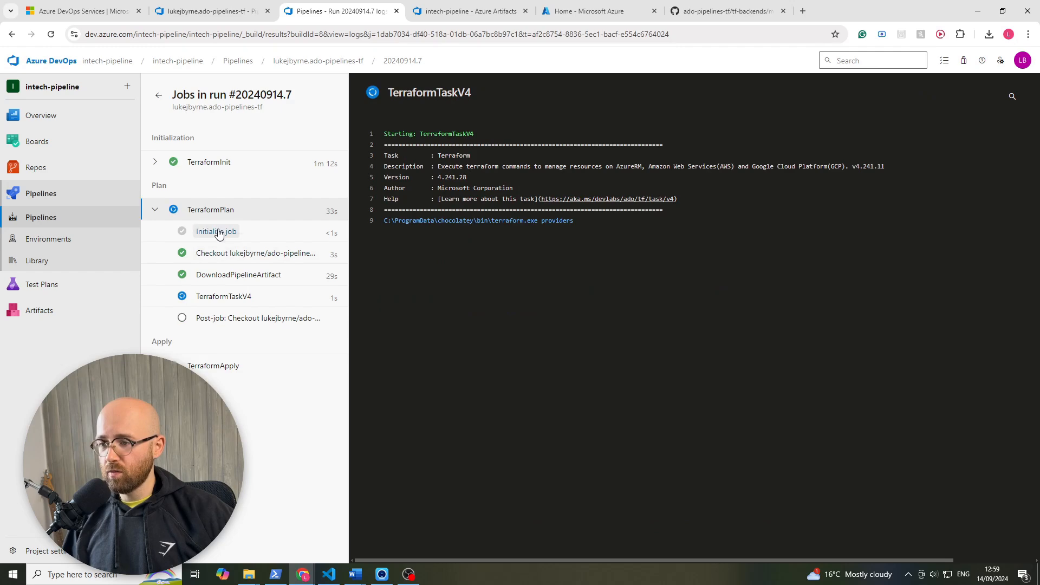
Step: Read the Plan job's Initialize, Checkout, DownloadPipelineArtifact, TerraformTaskV4 and Post-job logs showing no changes
left_click(215, 231)
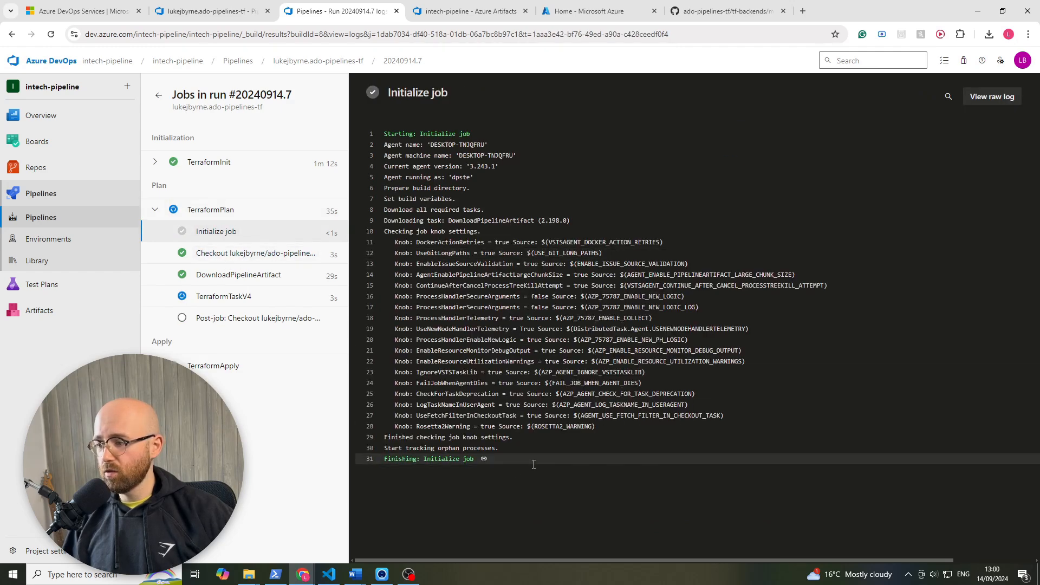
left_click(256, 253)
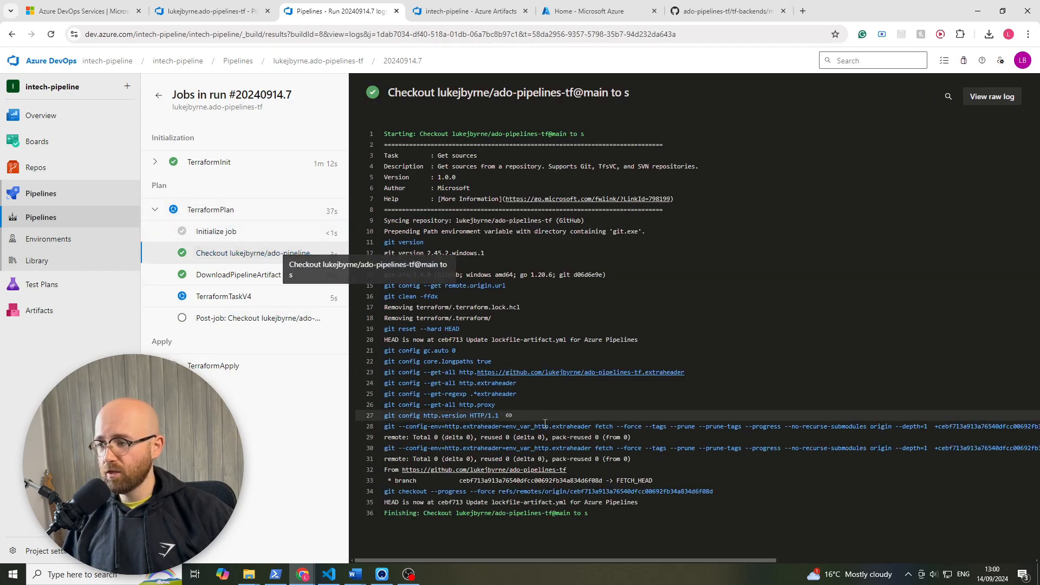
left_click(238, 275)
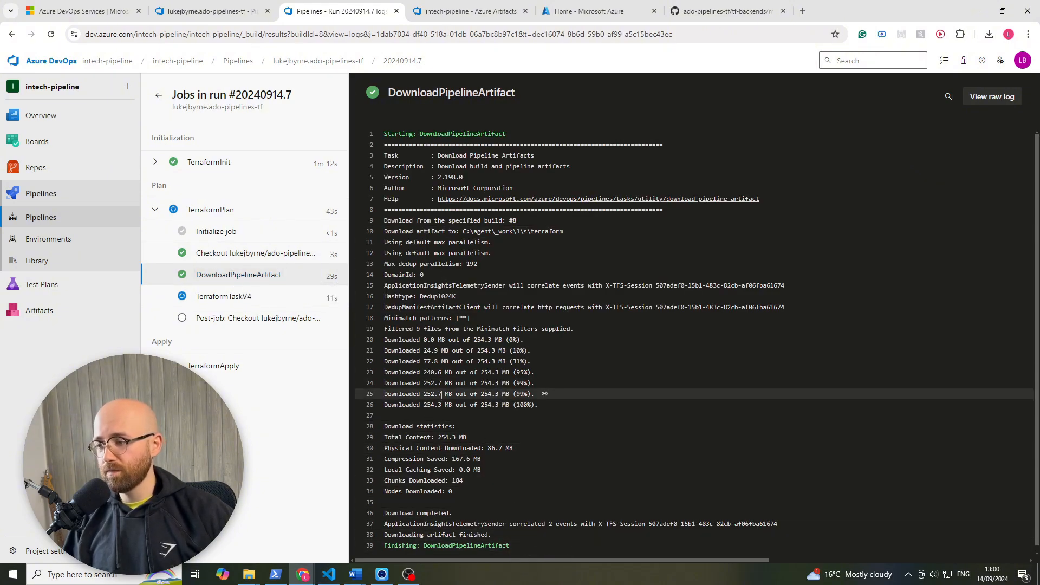
left_click(223, 296)
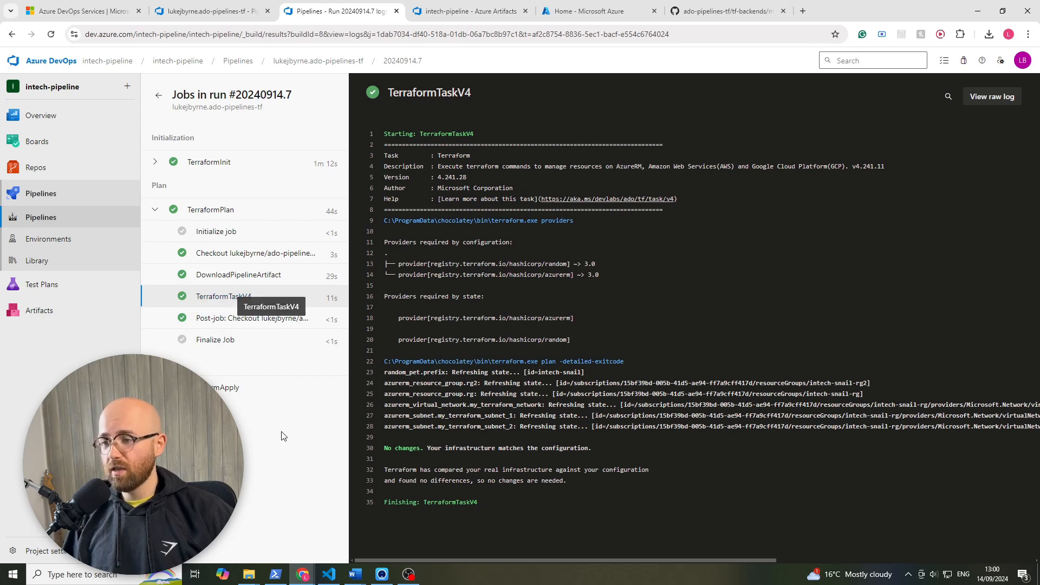
mouse_move(242, 318)
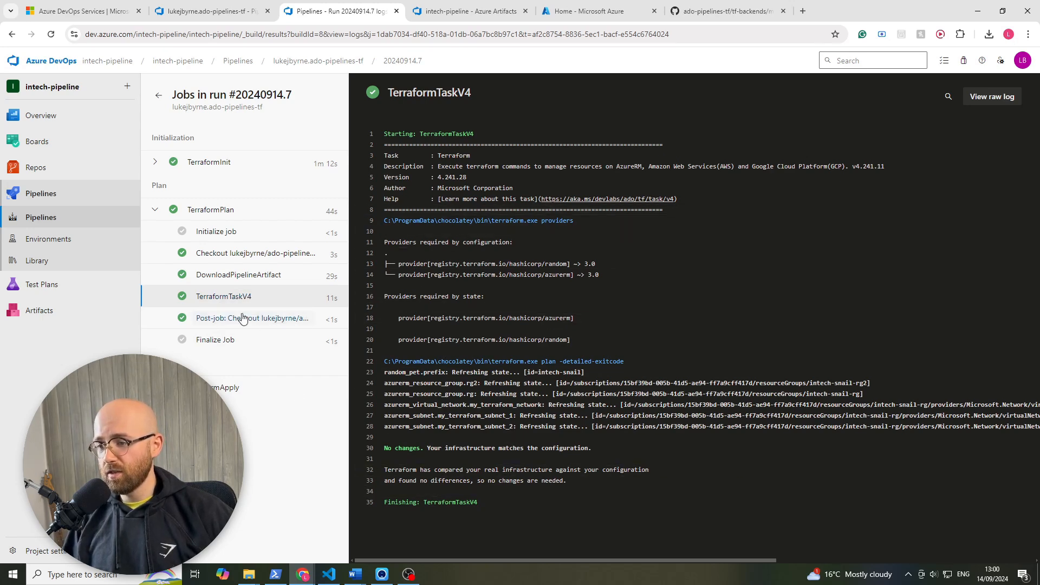
left_click(251, 318)
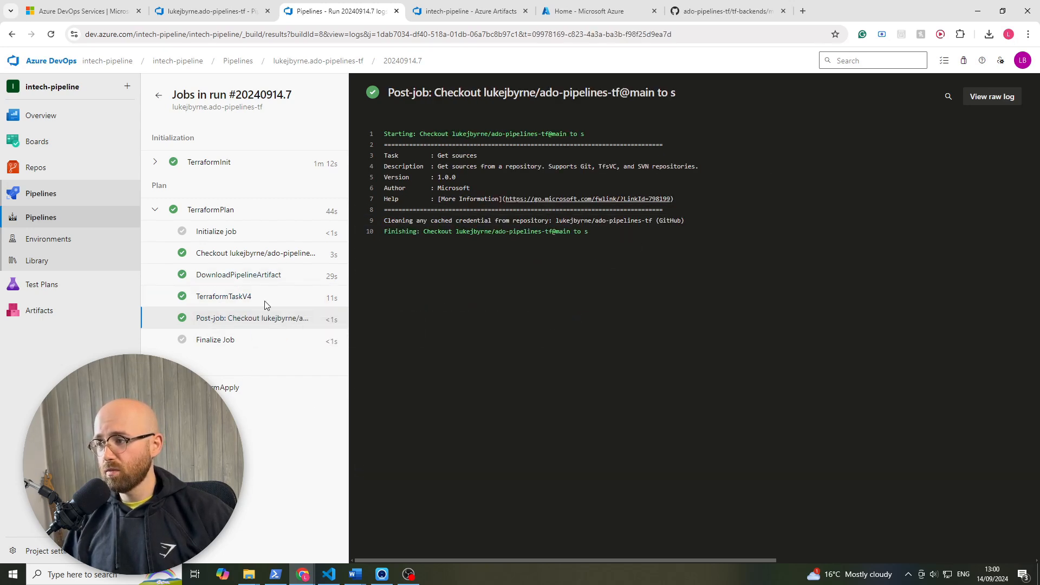
left_click(215, 339)
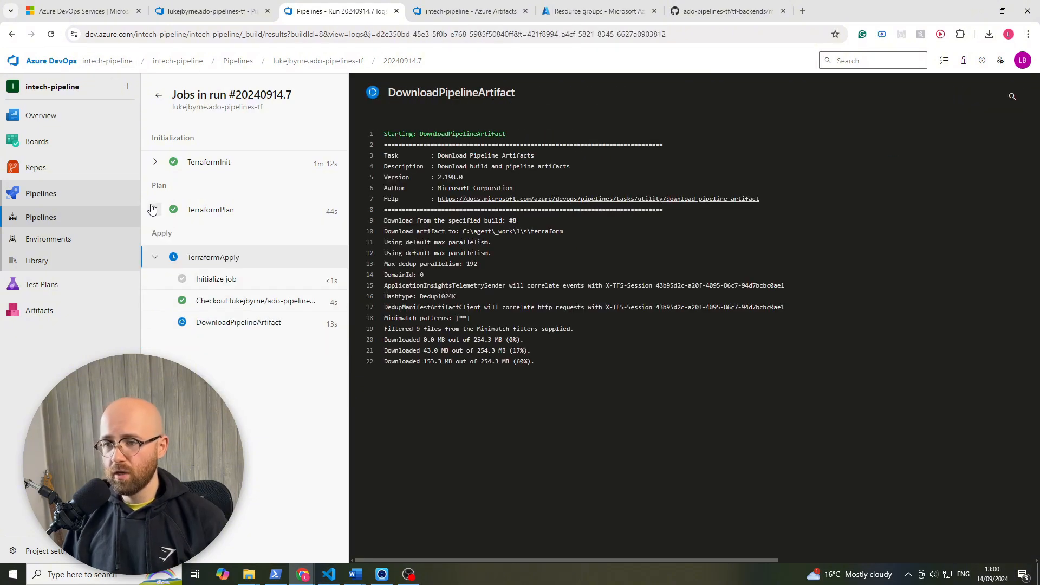
Step: Review TerraformApply's Checkout, artifact download and auto-approve apply logs, confirming the job succeeded
left_click(210, 210)
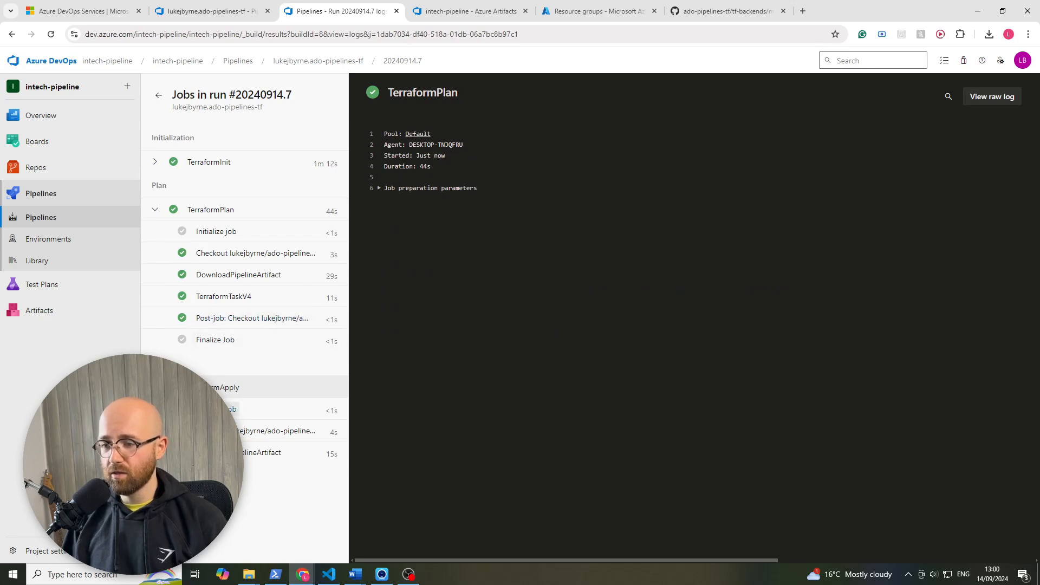
left_click(256, 301)
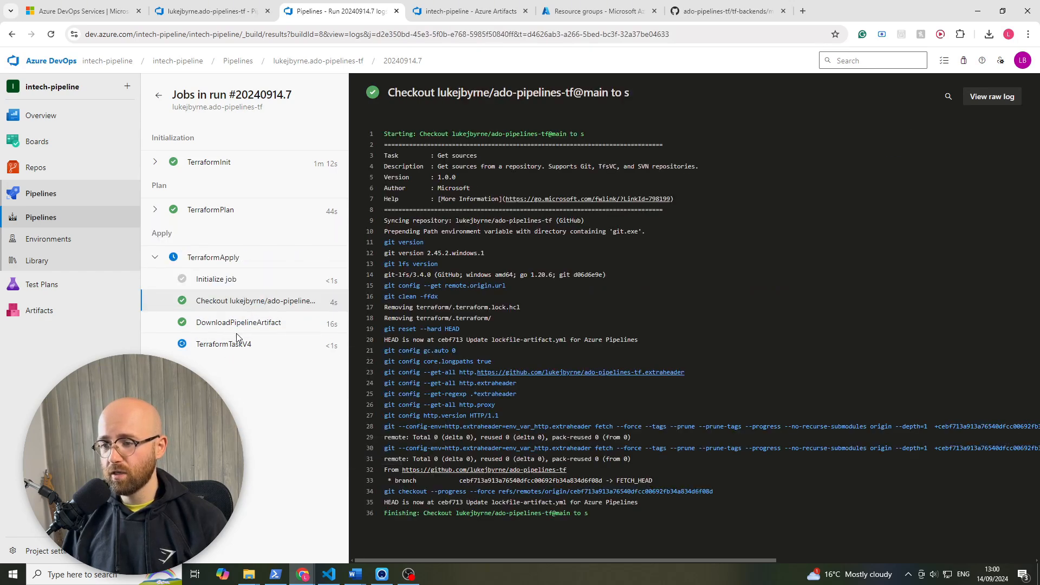
left_click(239, 322)
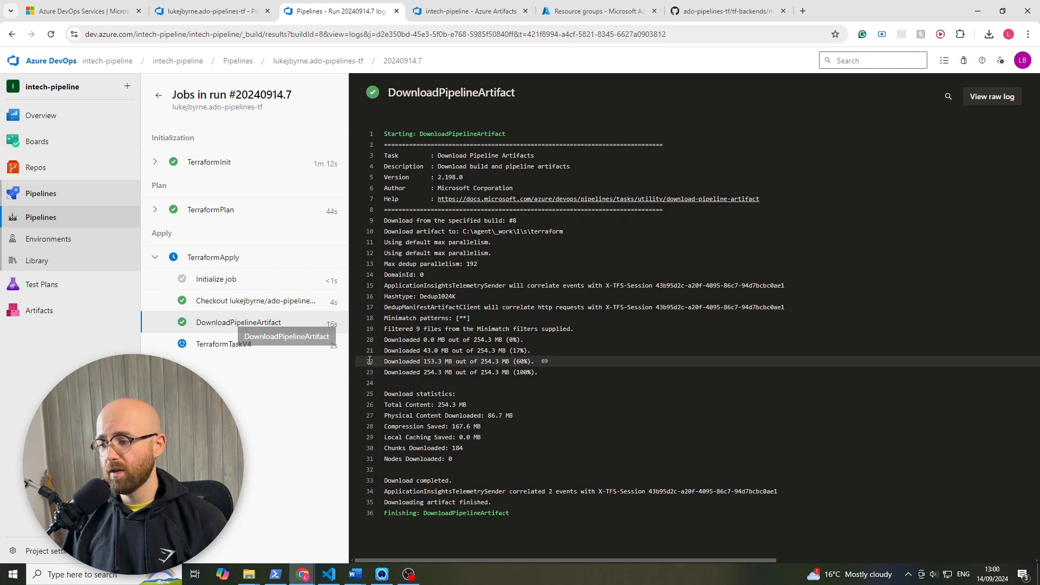
left_click(223, 343)
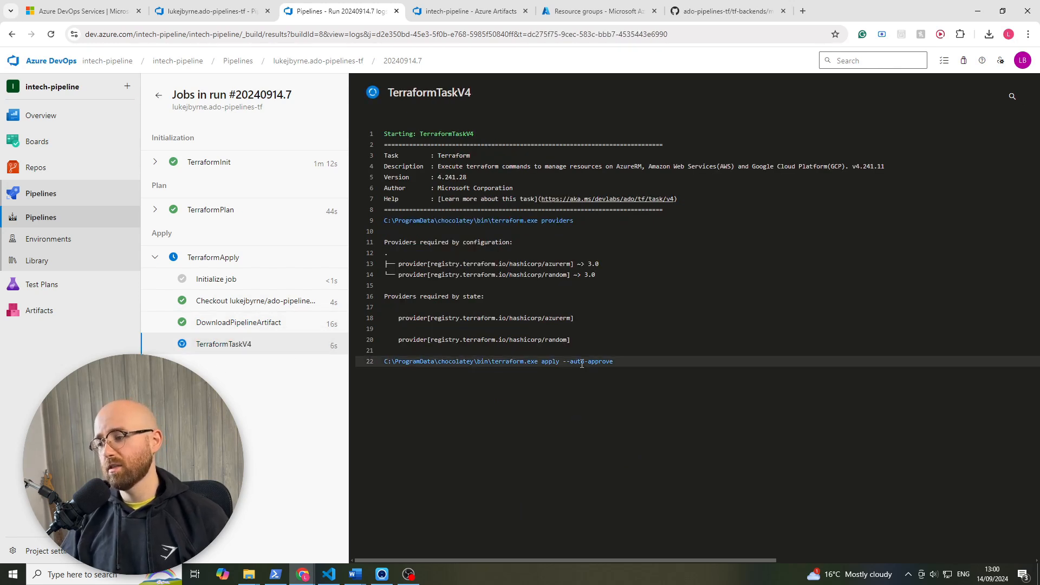
left_click(210, 210)
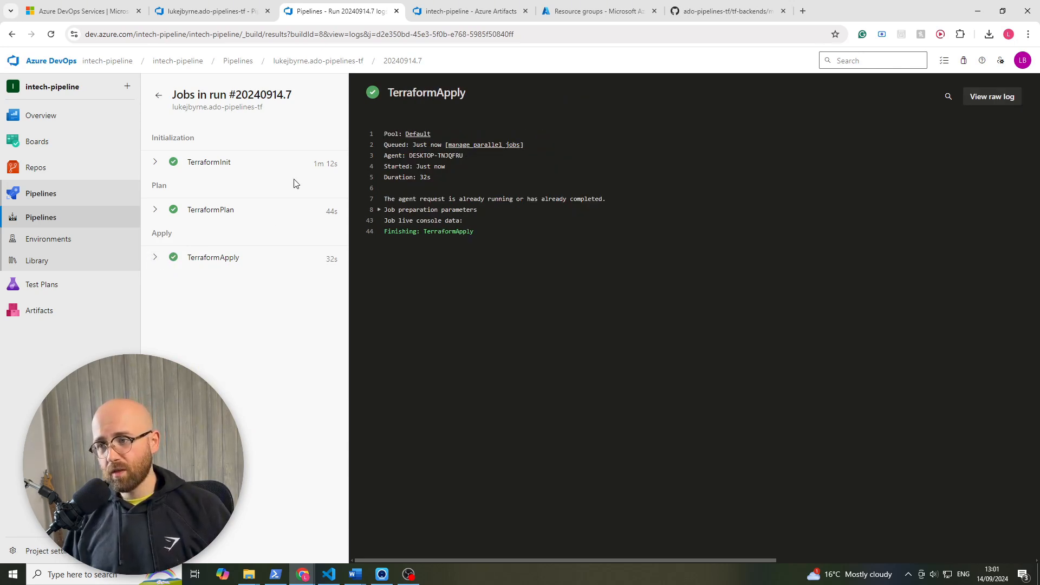
mouse_move(215, 204)
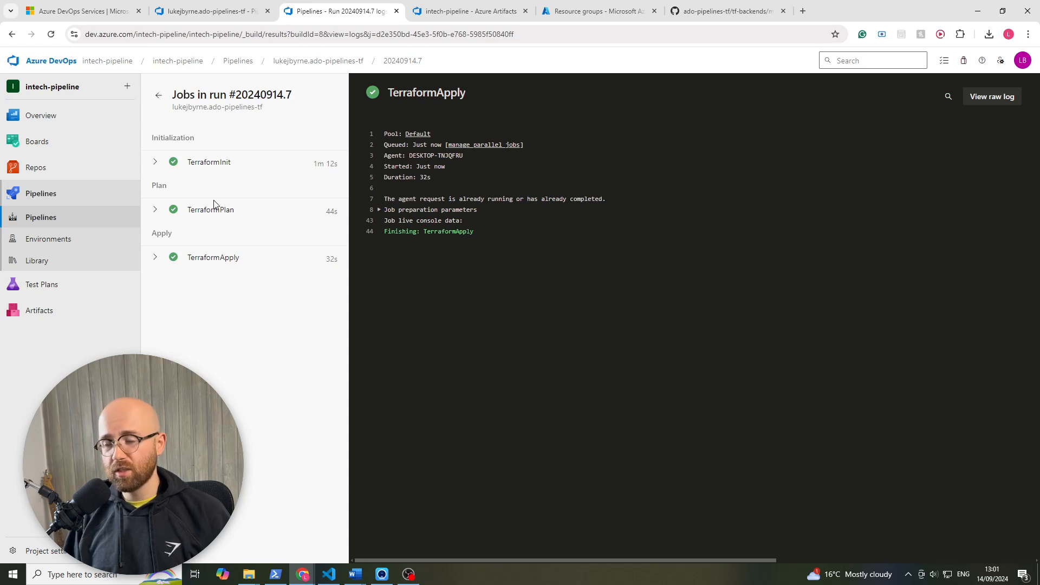